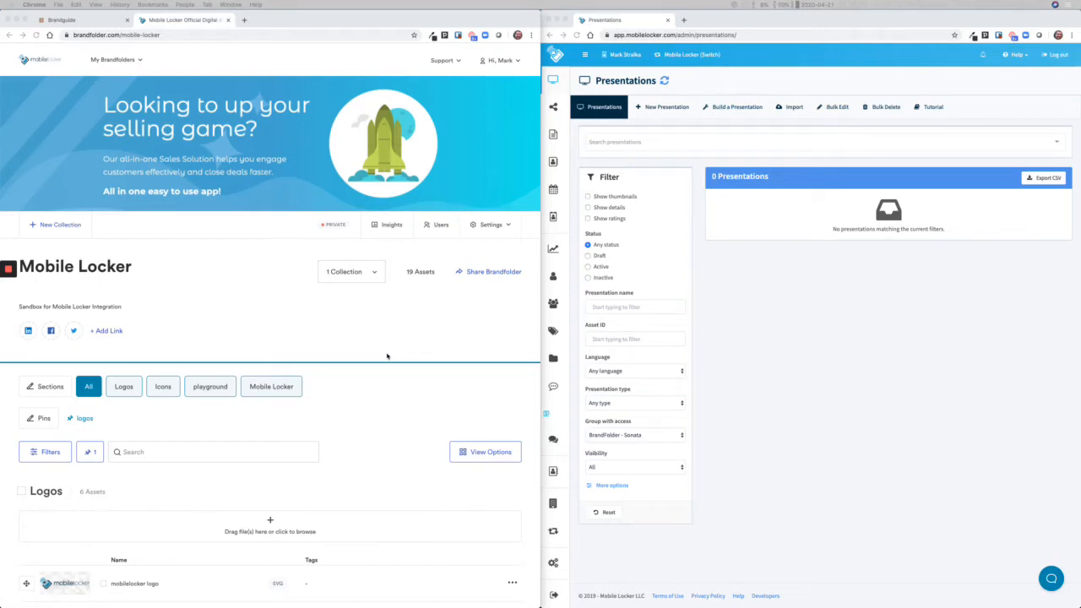
pyautogui.moveTo(438, 355)
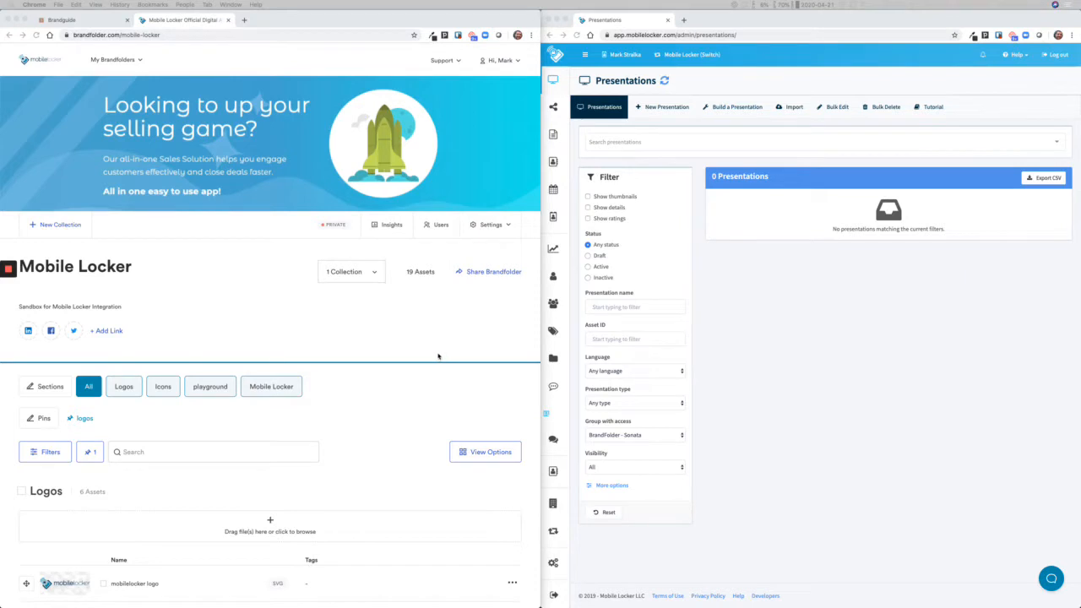
pyautogui.moveTo(308, 297)
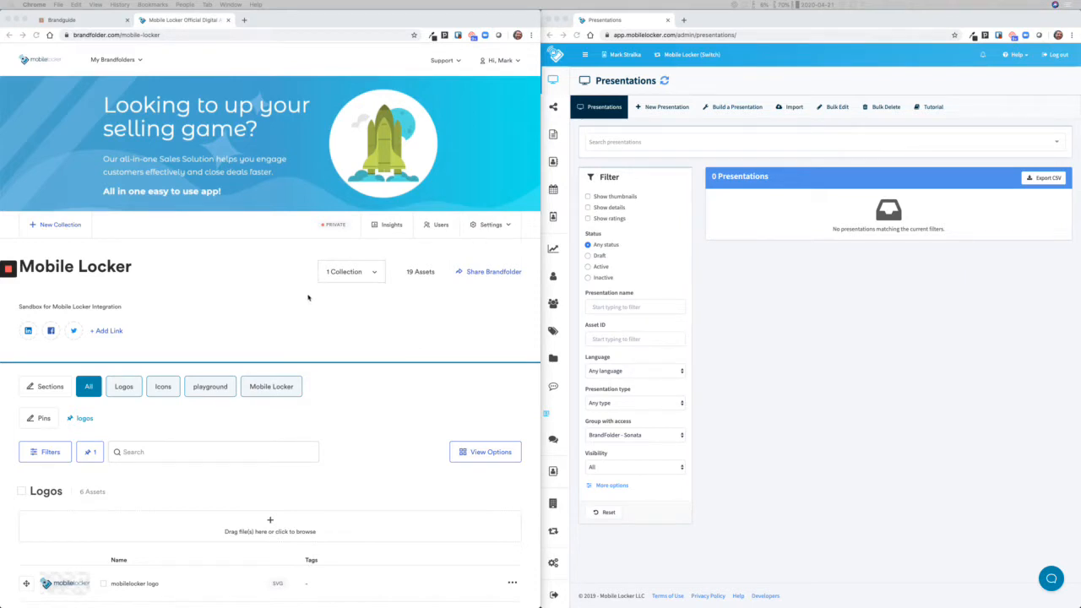
pyautogui.moveTo(809, 292)
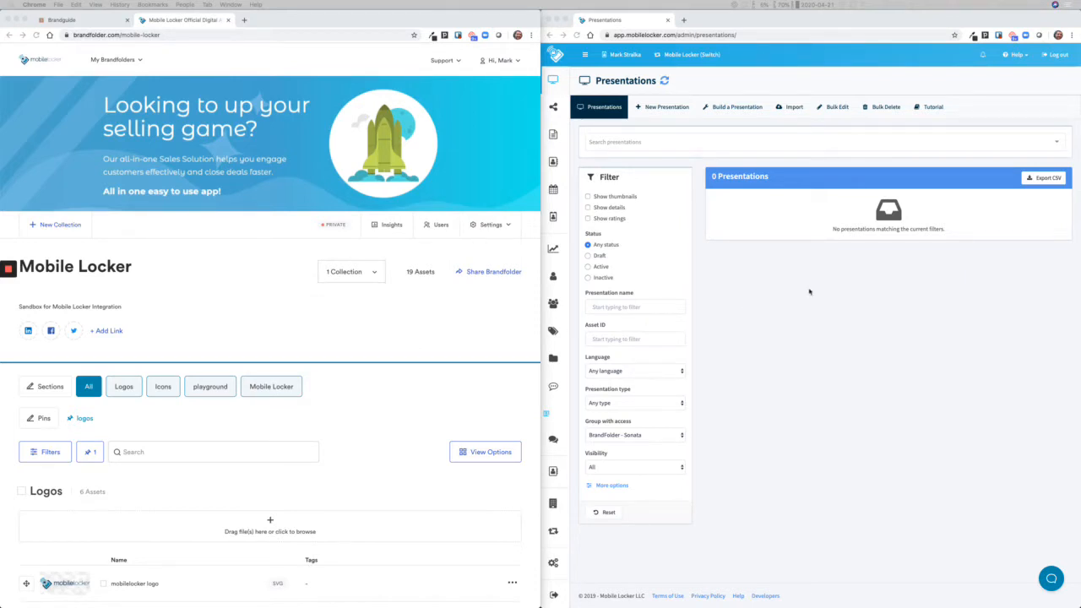
pyautogui.moveTo(319, 315)
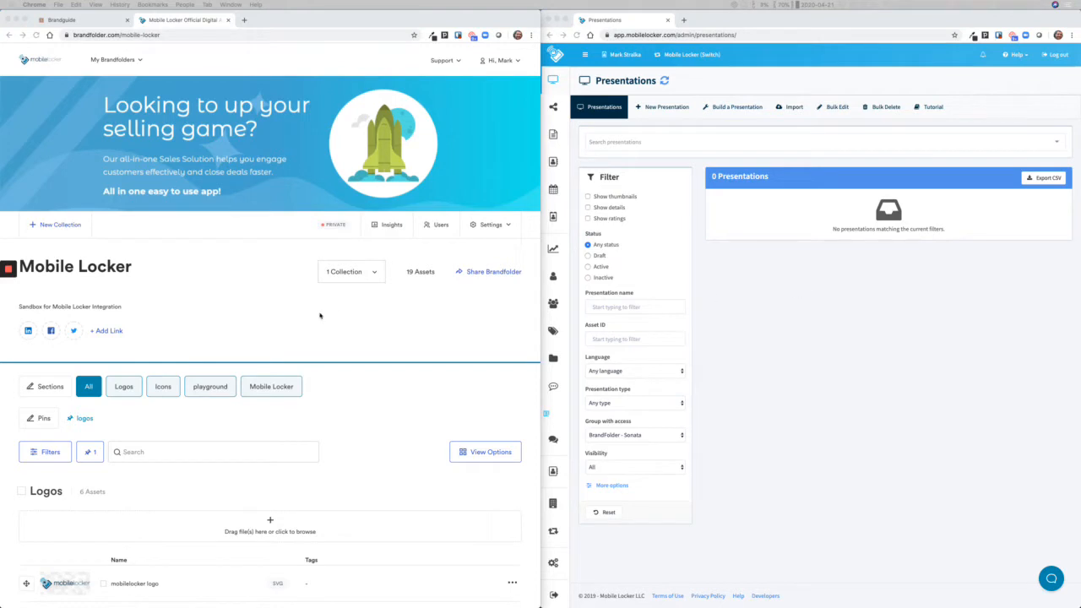
# Select the Agius ECTRIMS-2015-poster and other playground assets and move them to the Mobile Locker section
pyautogui.scroll(-3)
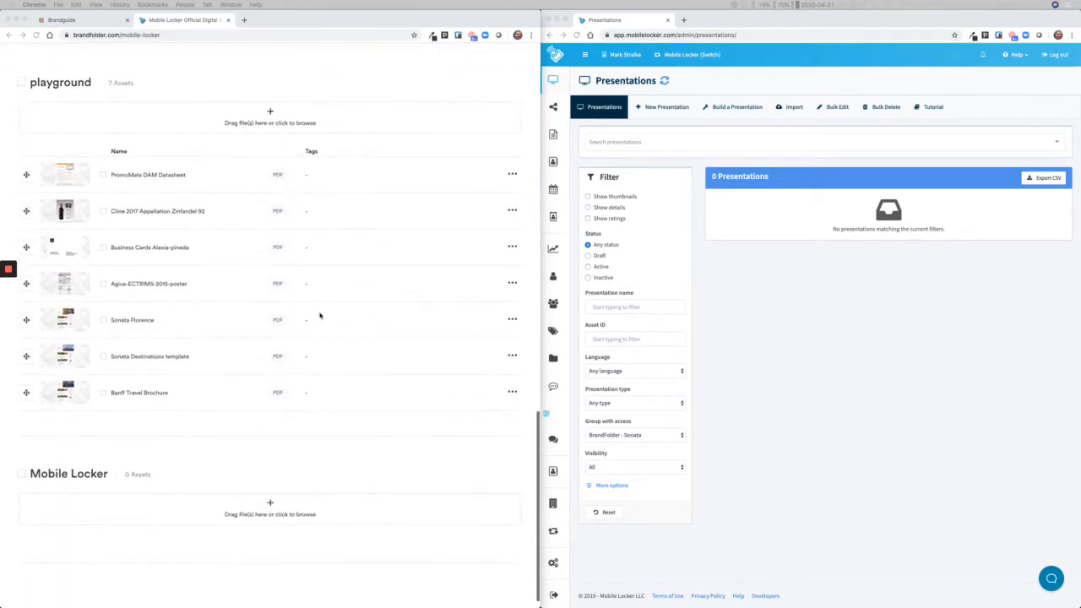
pyautogui.scroll(3)
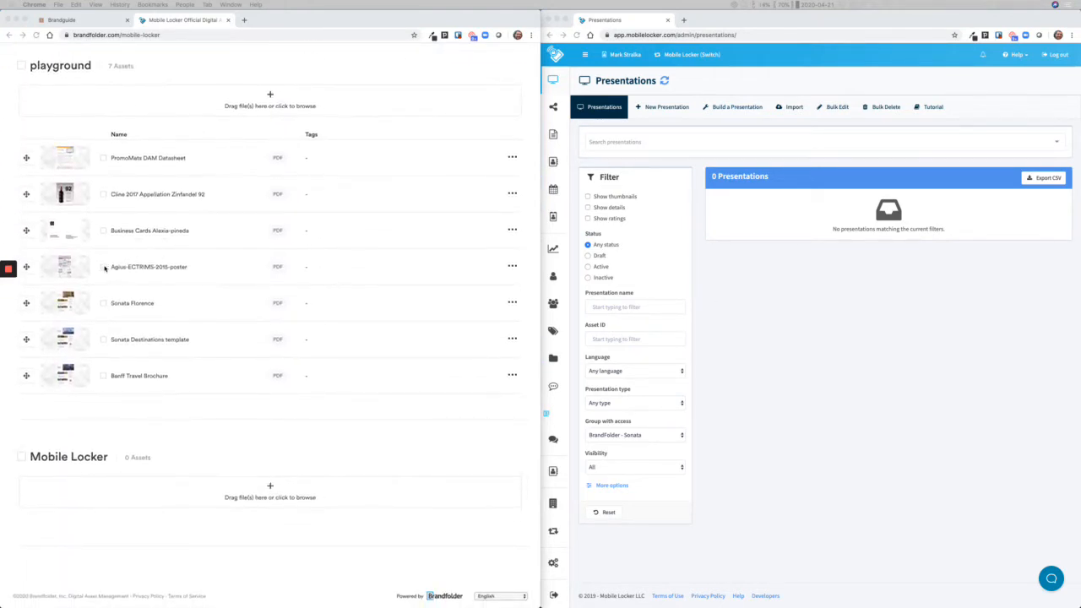
pyautogui.click(104, 266)
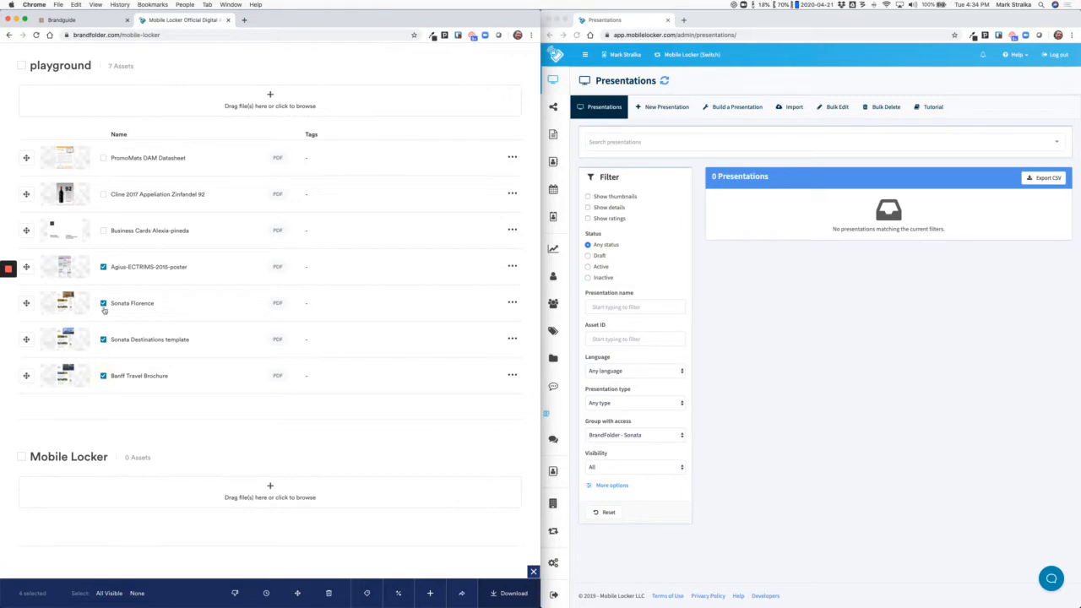
pyautogui.click(300, 592)
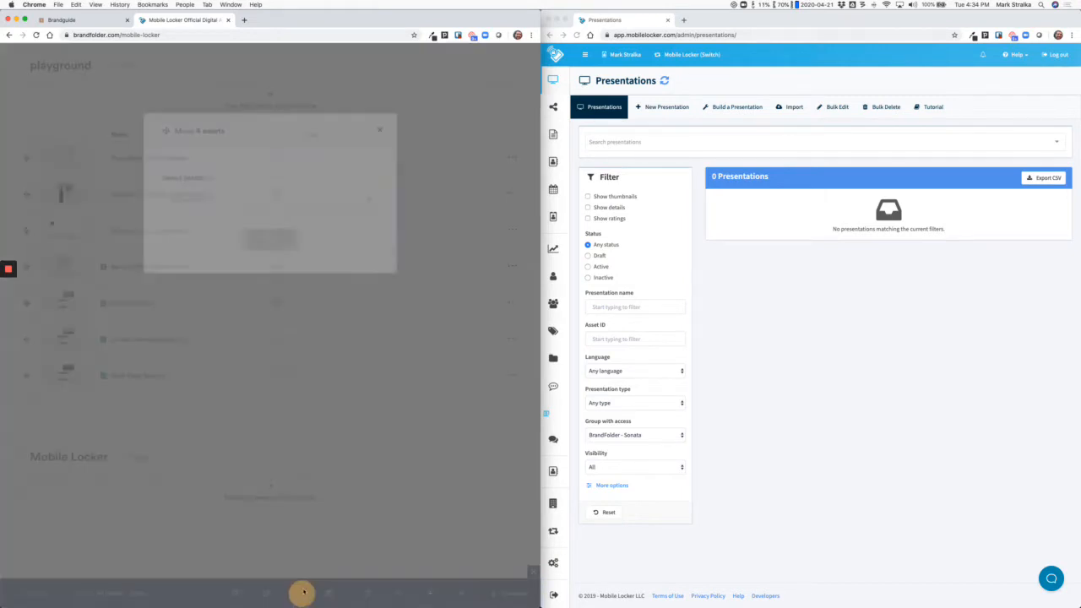
pyautogui.click(270, 331)
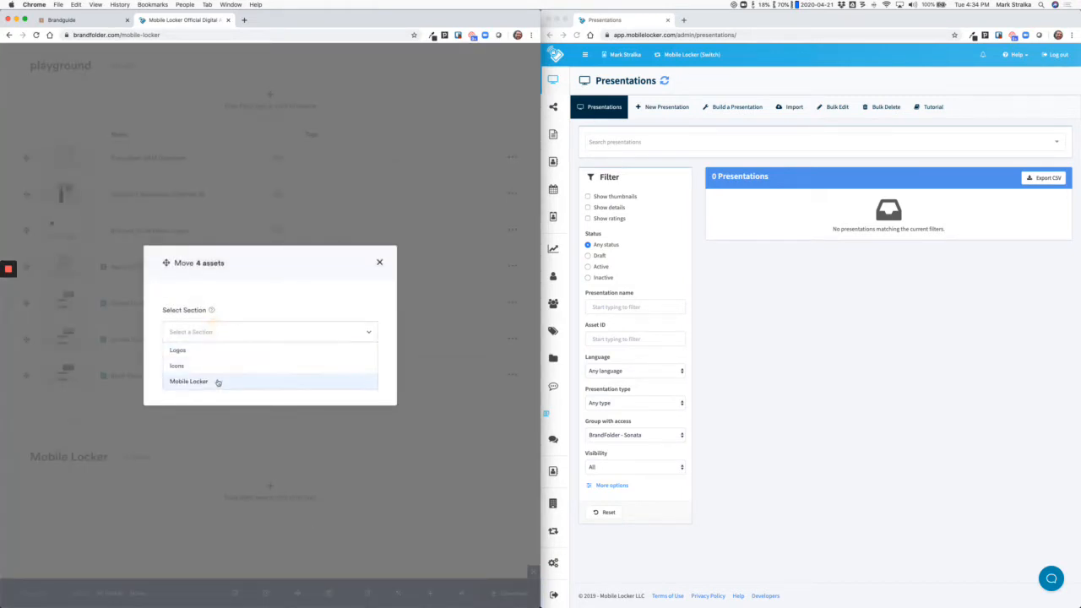
pyautogui.click(189, 381)
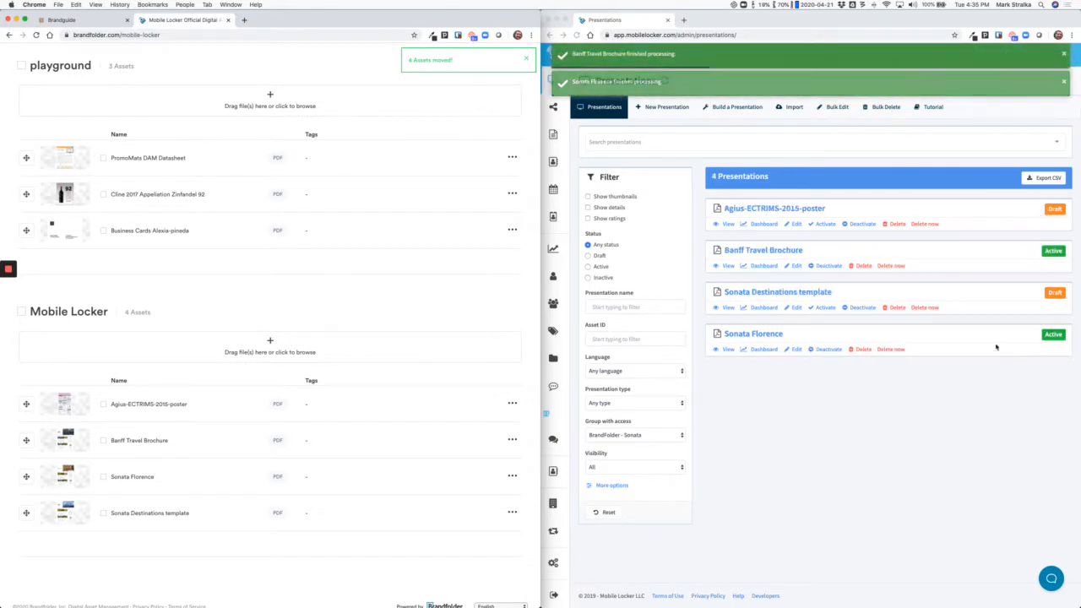
# Activate the Sonata Destinations template and Agius ECTRIMS-2015-poster presentations
pyautogui.click(824, 307)
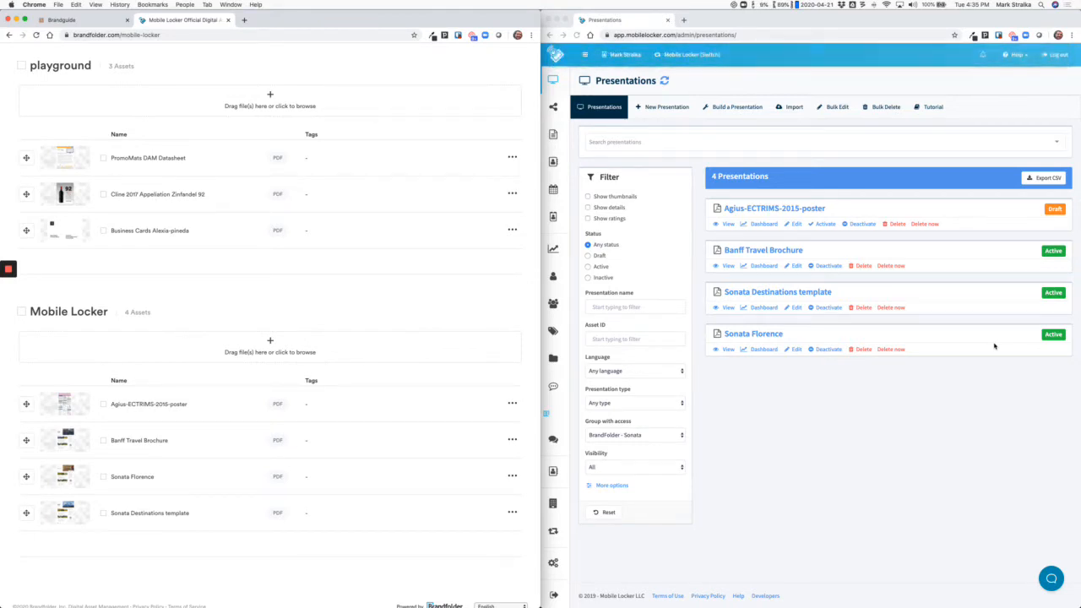
pyautogui.click(824, 223)
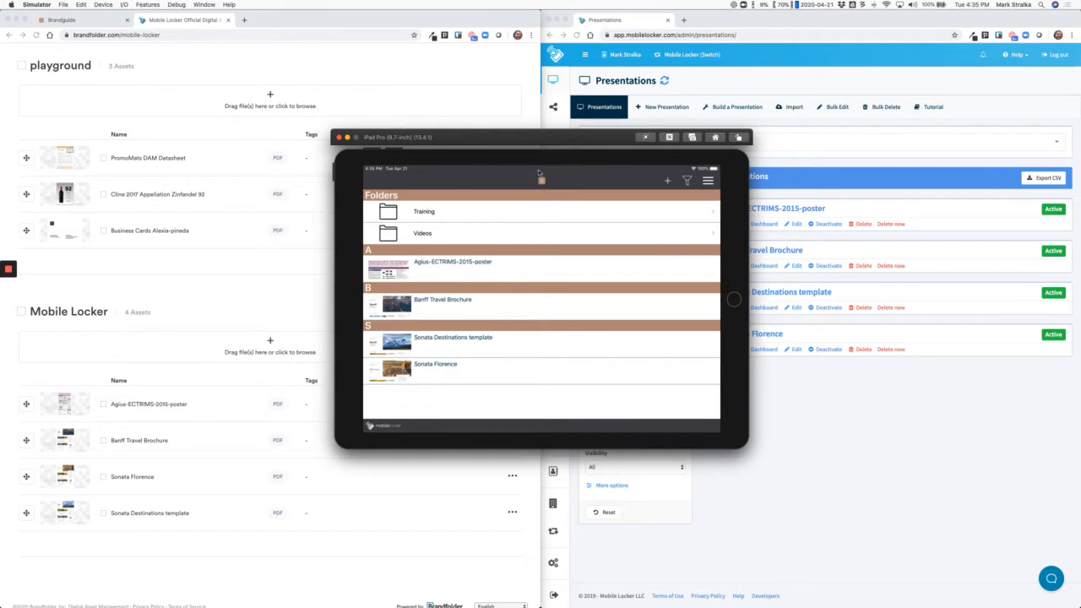
# Bring the iPad simulator forward to show the Folders screen listing the four presentations
pyautogui.moveTo(537, 137); pyautogui.dragTo(672, 65)
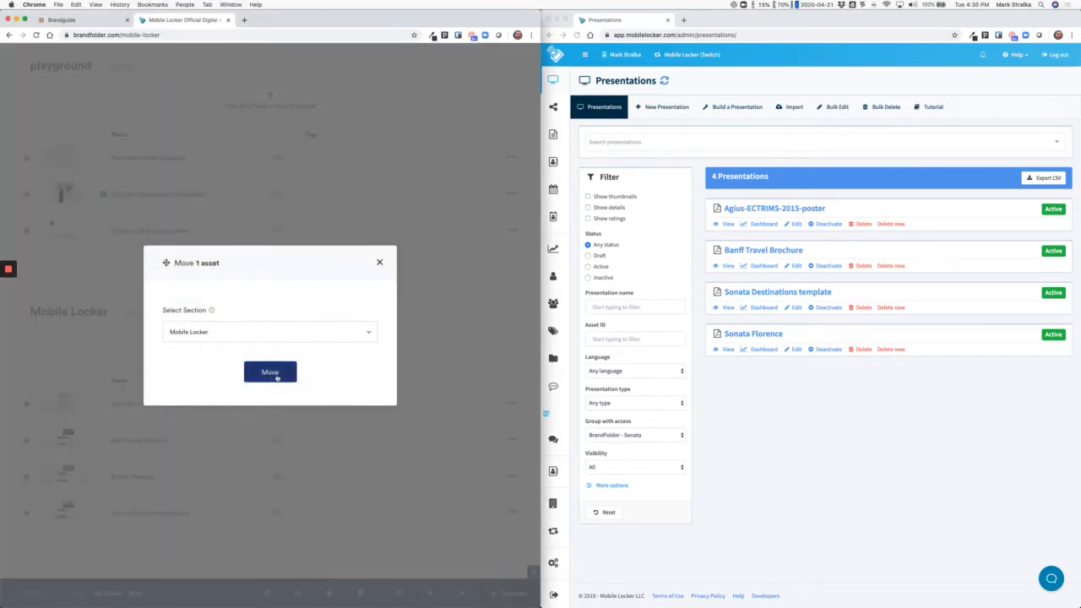
# Confirm moving the Cline 2017 Appellation Zinfandel 92 asset into the Mobile Locker section
pyautogui.click(270, 372)
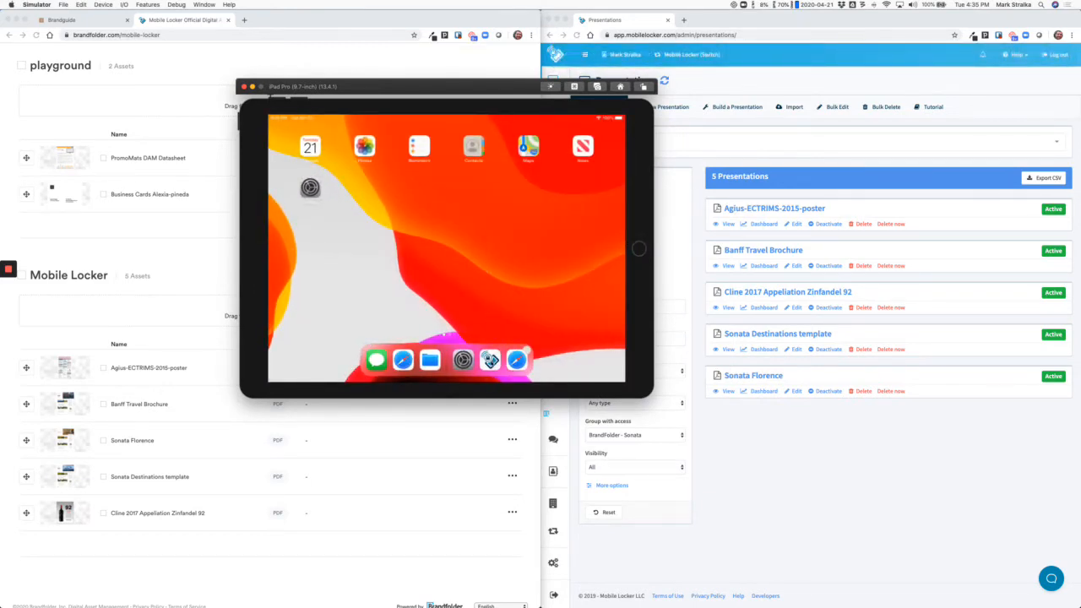
# Launch the Mobile Locker app on the iPad so the five presentations sync
pyautogui.click(489, 360)
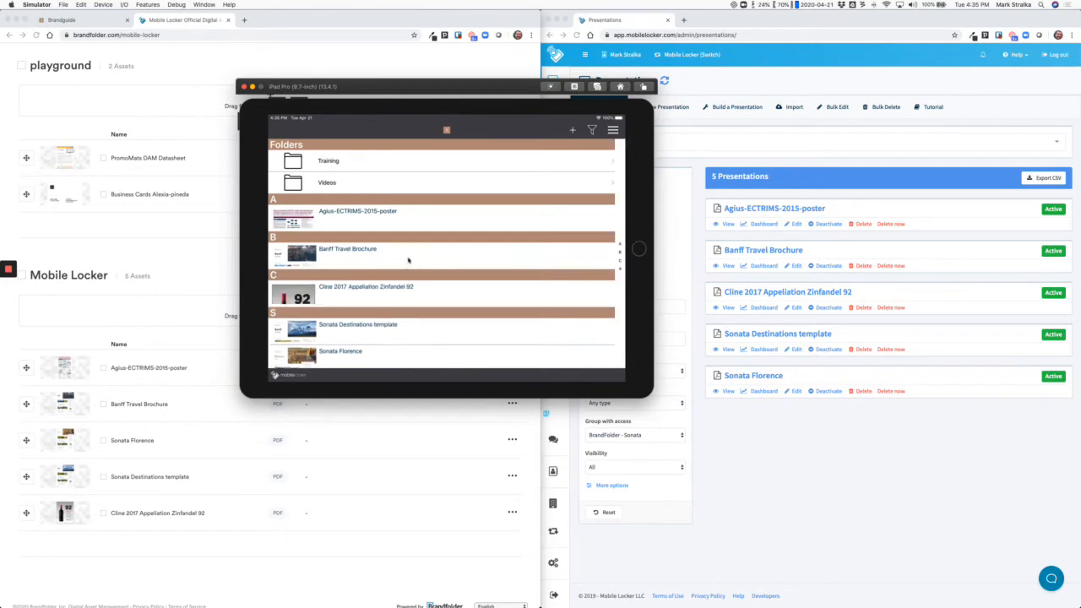
pyautogui.moveTo(402, 223)
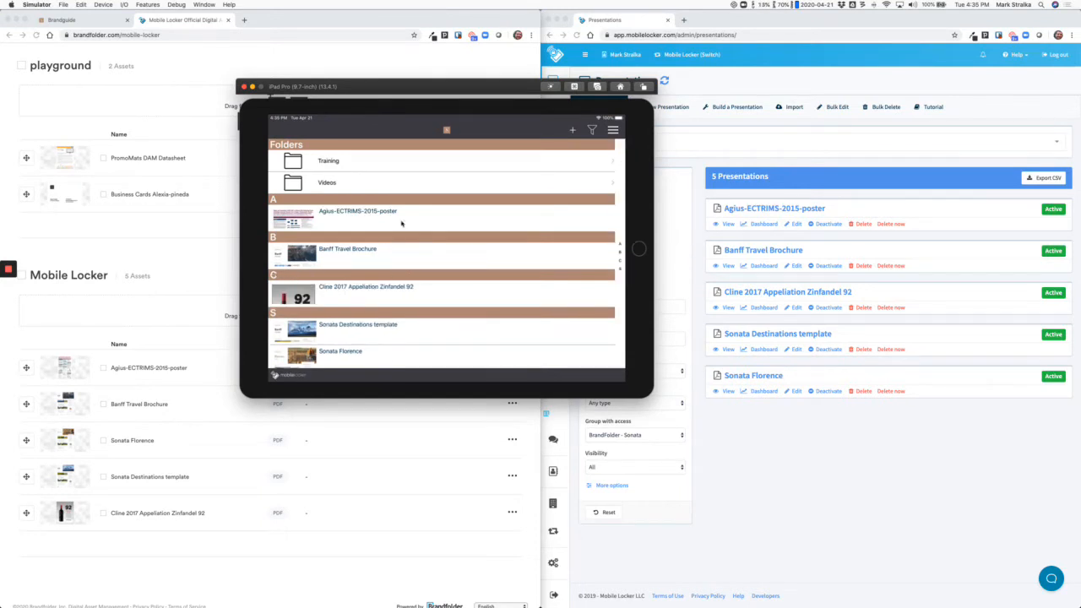
pyautogui.moveTo(419, 220)
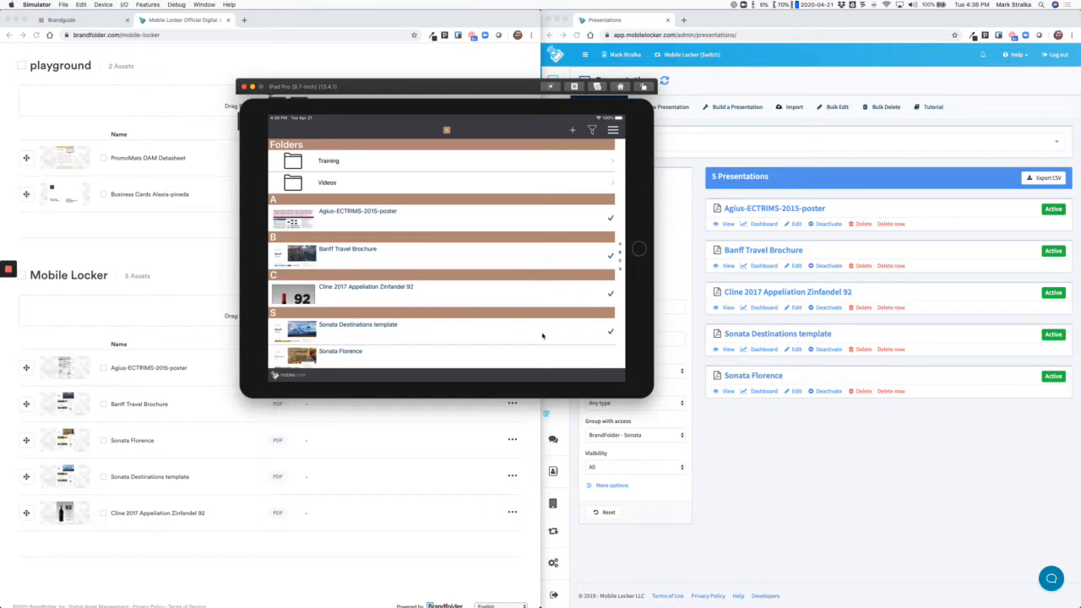
# Share the Sonata Destinations template by email to the entered recipient and send it
pyautogui.click(358, 324)
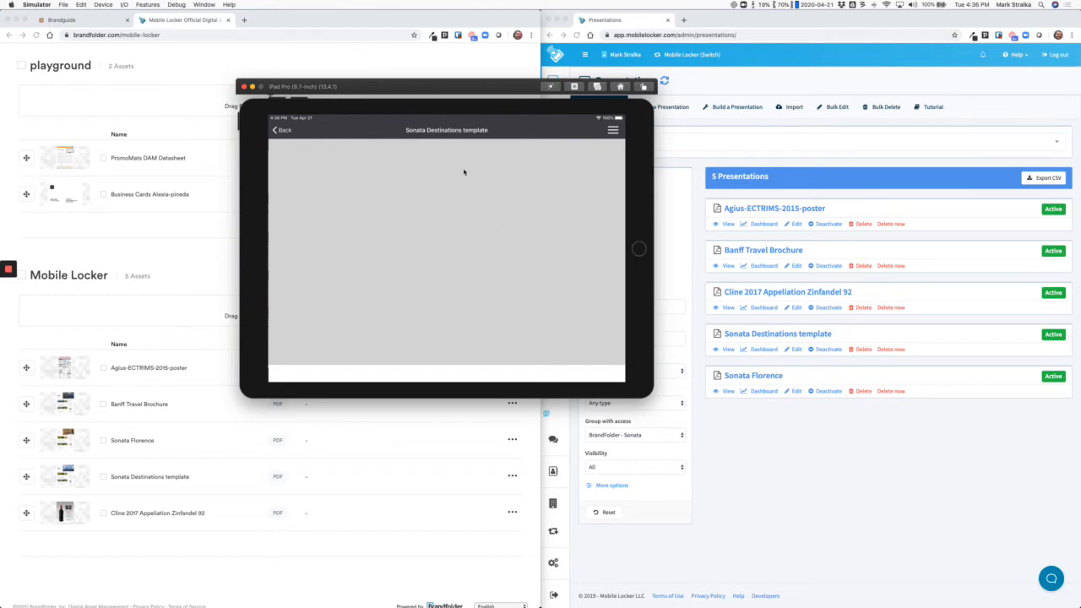
pyautogui.moveTo(541, 108)
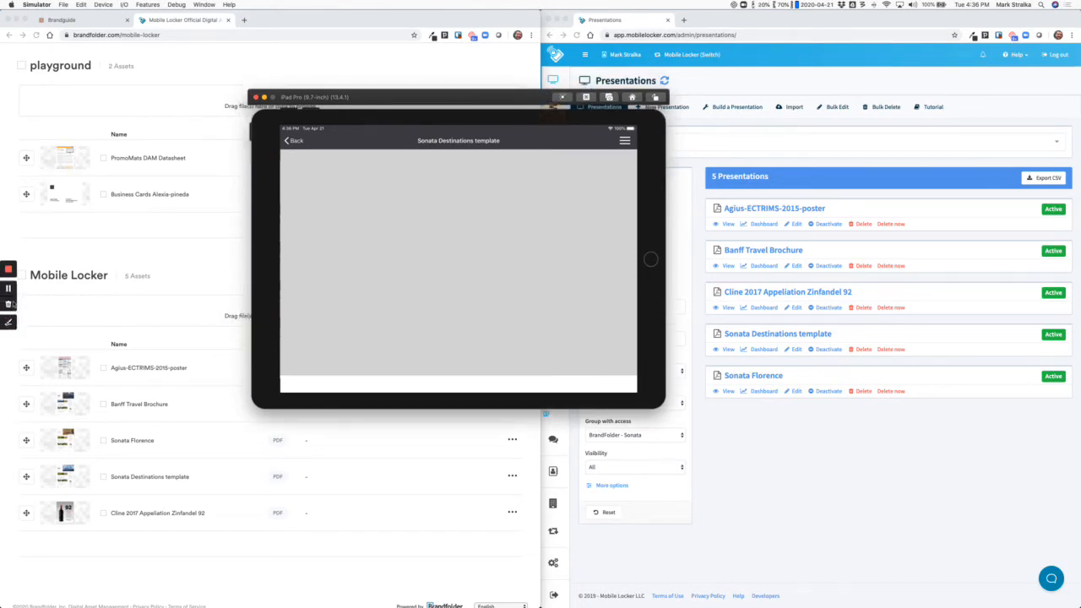
pyautogui.click(777, 333)
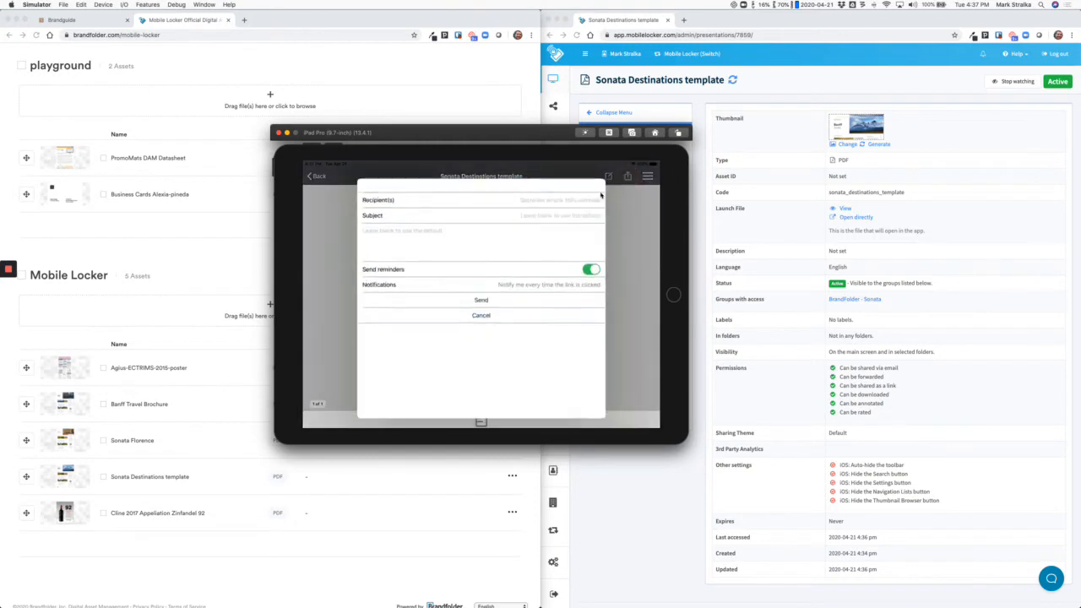
pyautogui.click(482, 196)
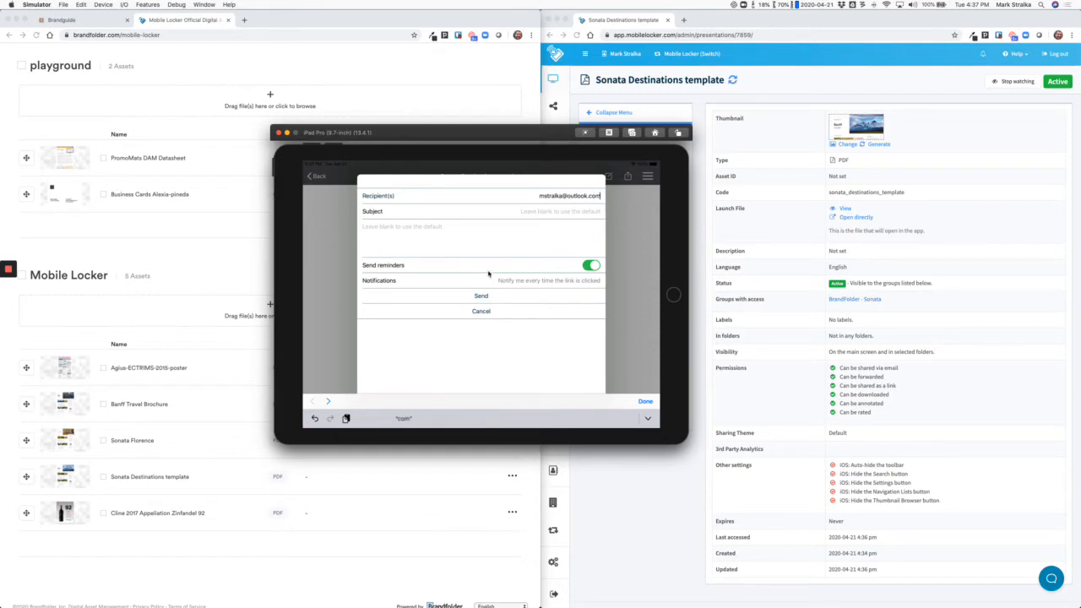
pyautogui.click(480, 311)
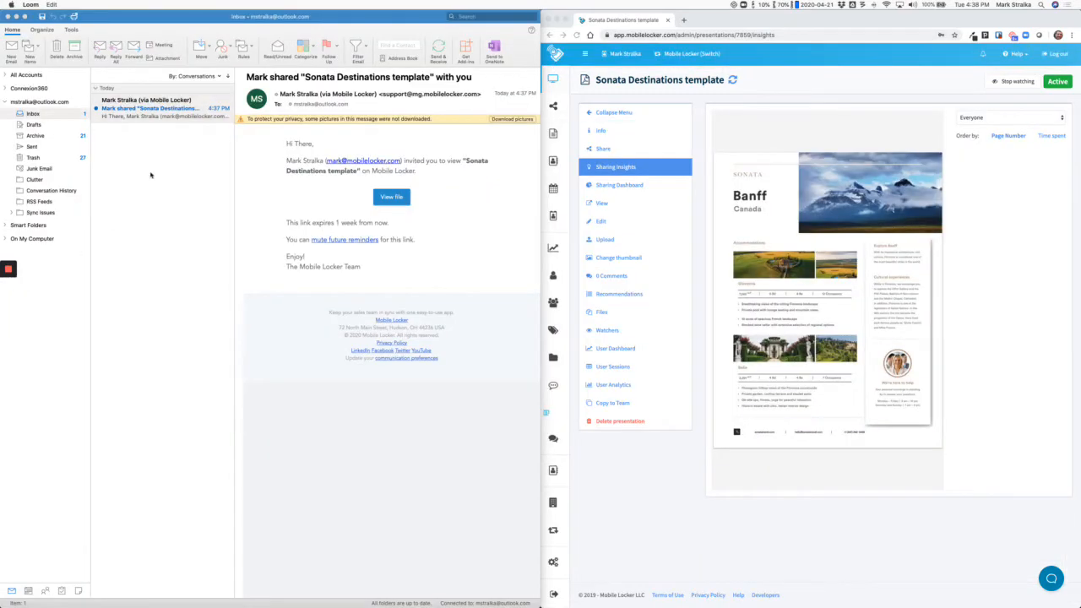
pyautogui.moveTo(346, 118)
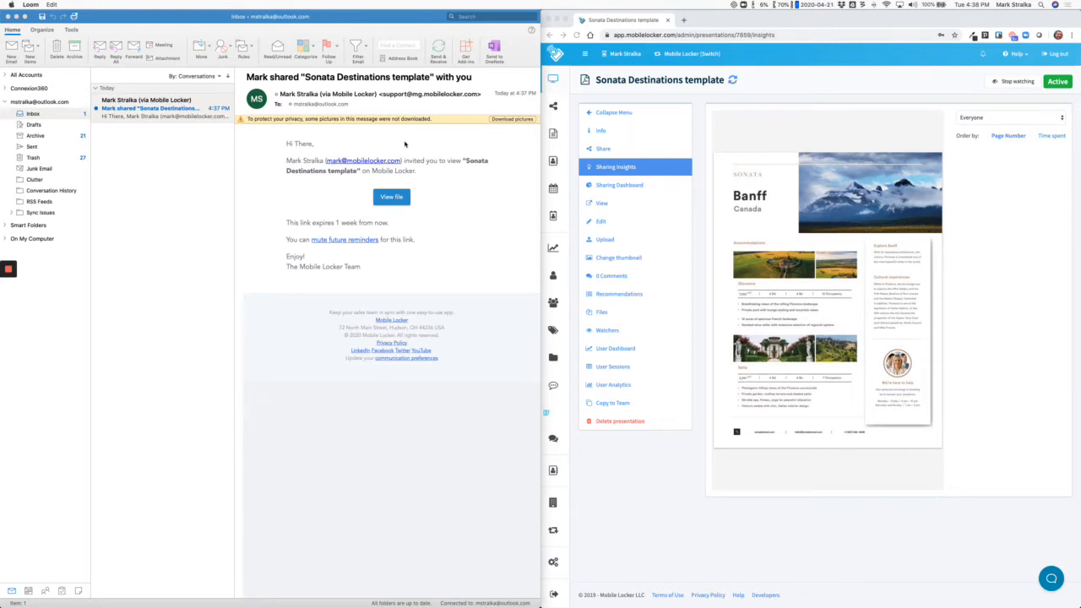
# View the shared Sonata Destinations template from the email in the browser viewer
pyautogui.click(392, 196)
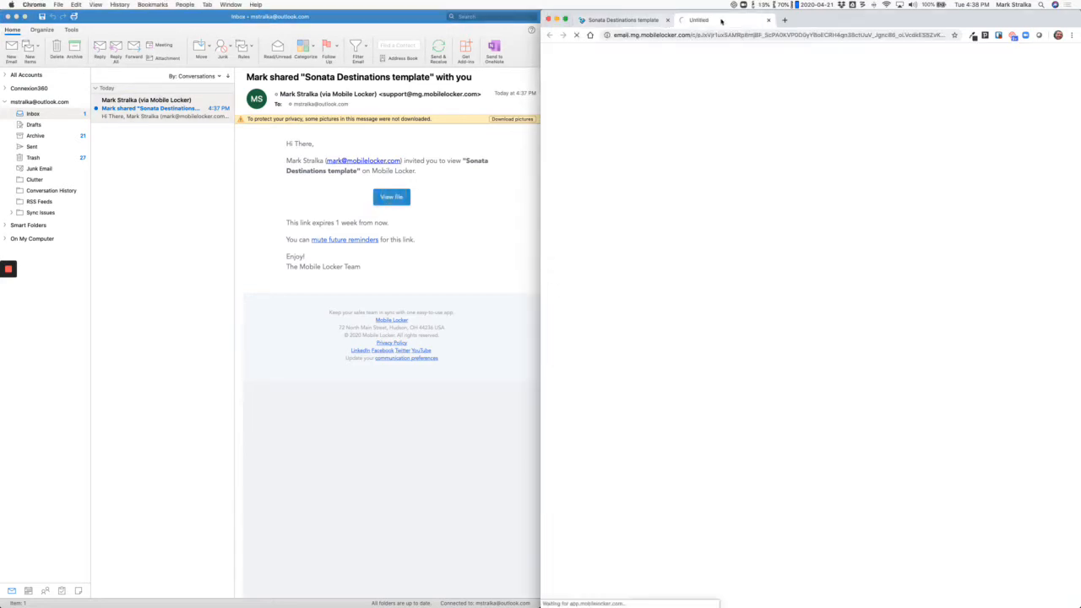
pyautogui.click(392, 196)
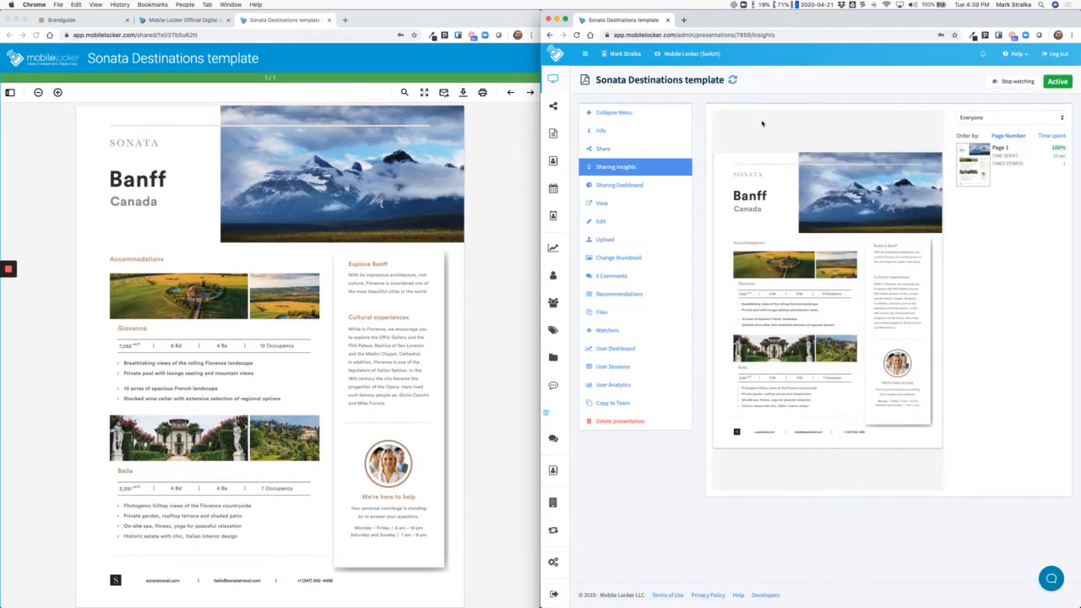
pyautogui.moveTo(824, 131)
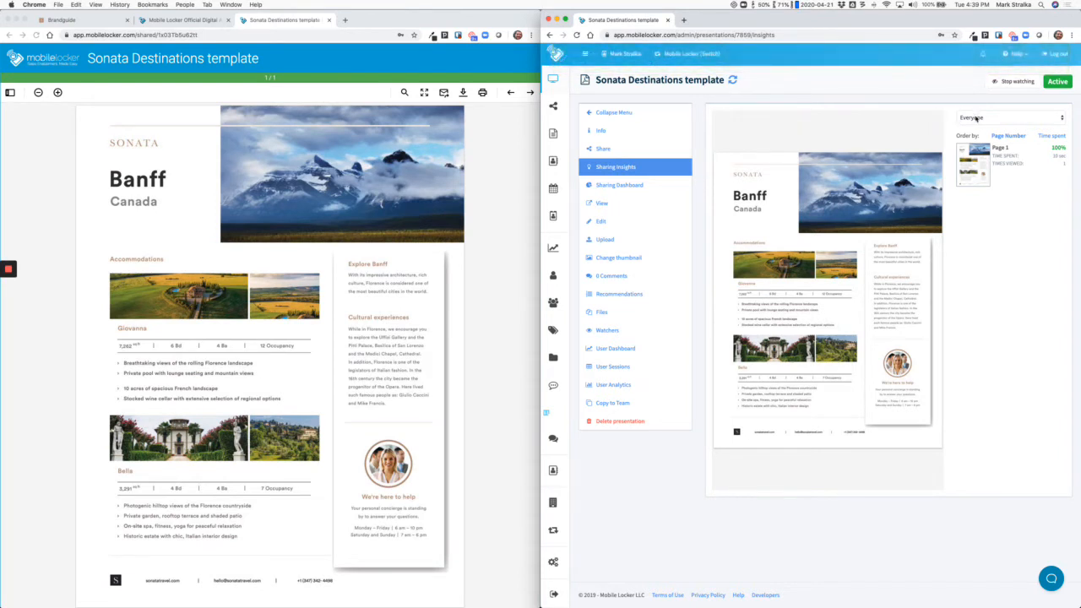
# Adjust the visitor filter on the Sonata Destinations template insights, keeping everyone shown
pyautogui.click(1010, 118)
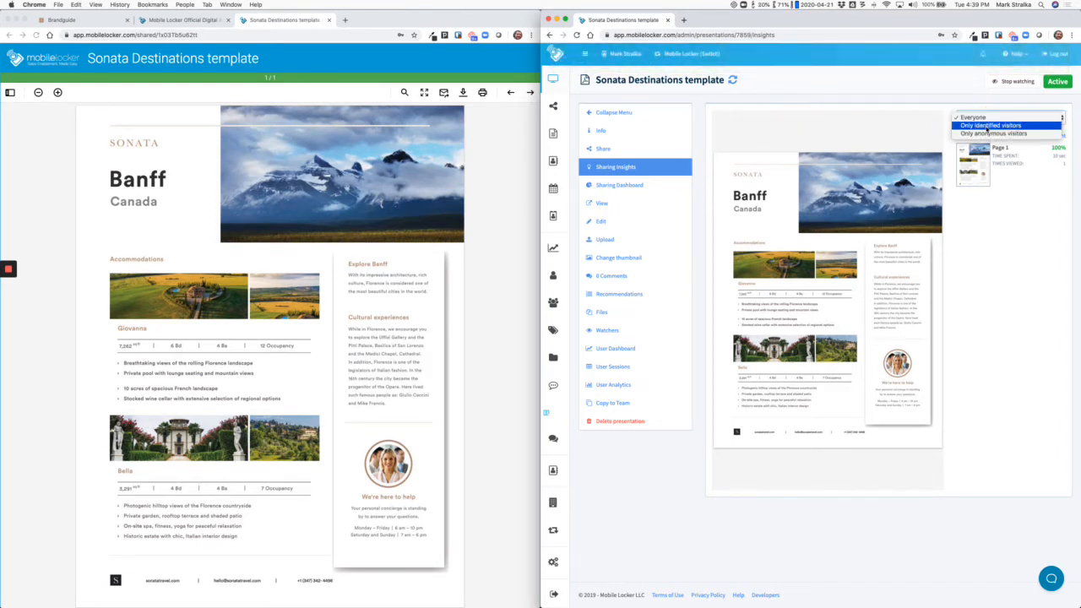
pyautogui.click(973, 116)
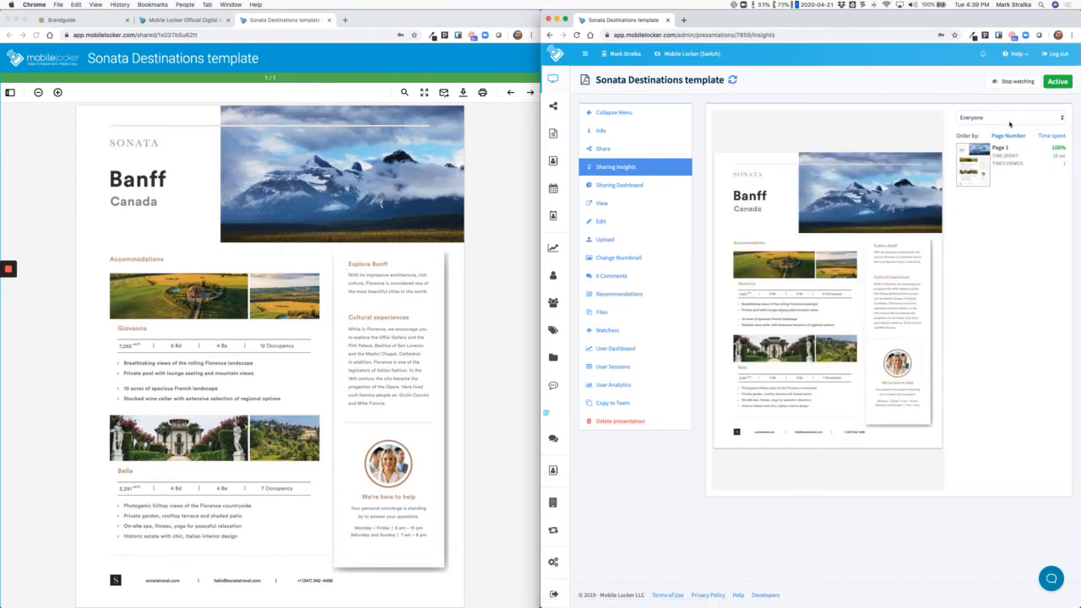
pyautogui.moveTo(976, 227)
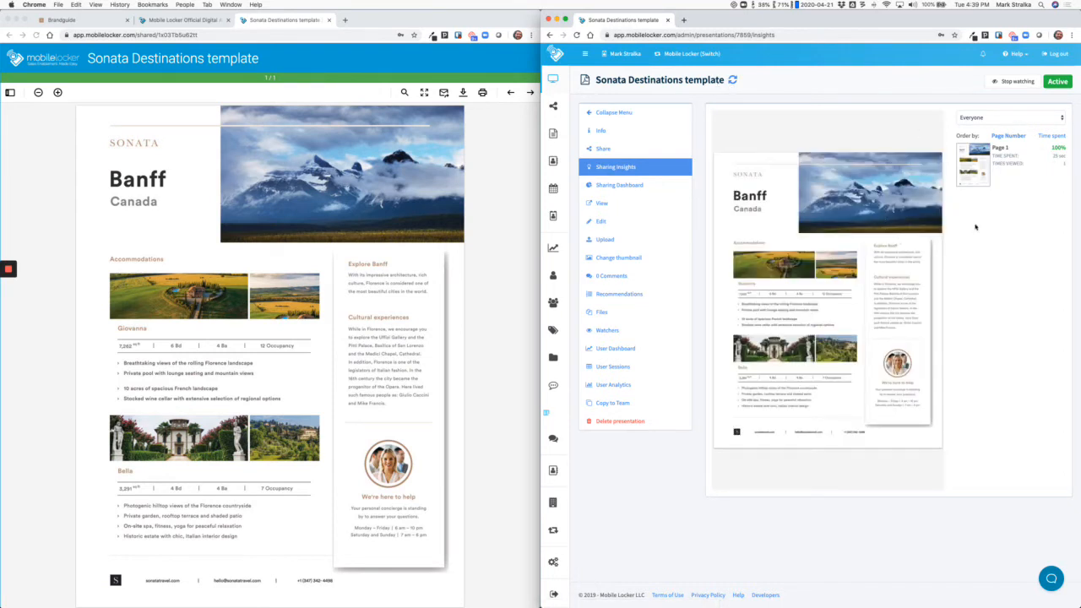
pyautogui.moveTo(970, 219)
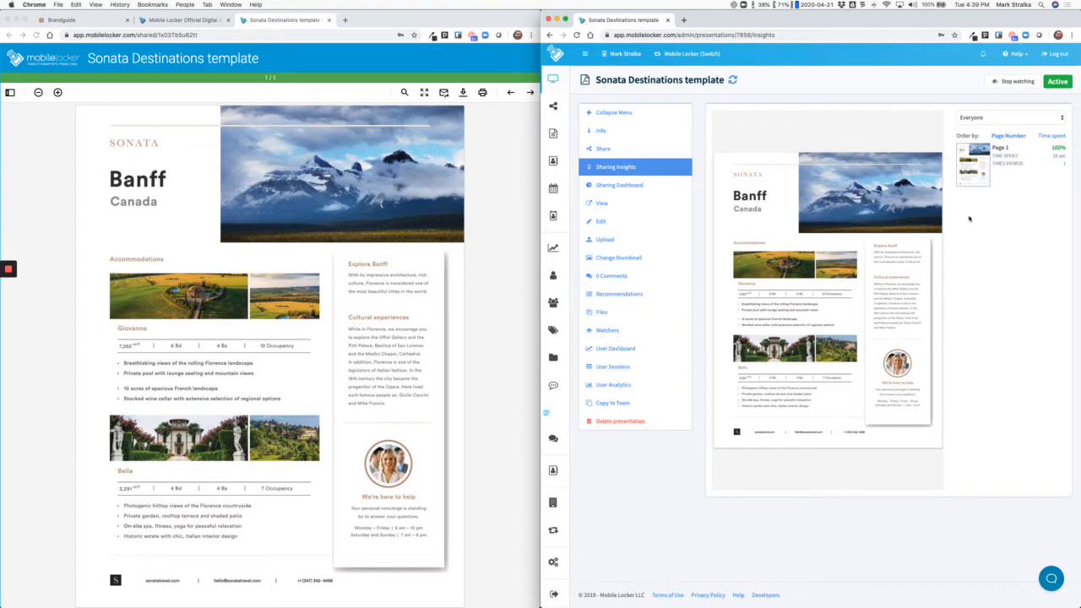
pyautogui.moveTo(845, 240)
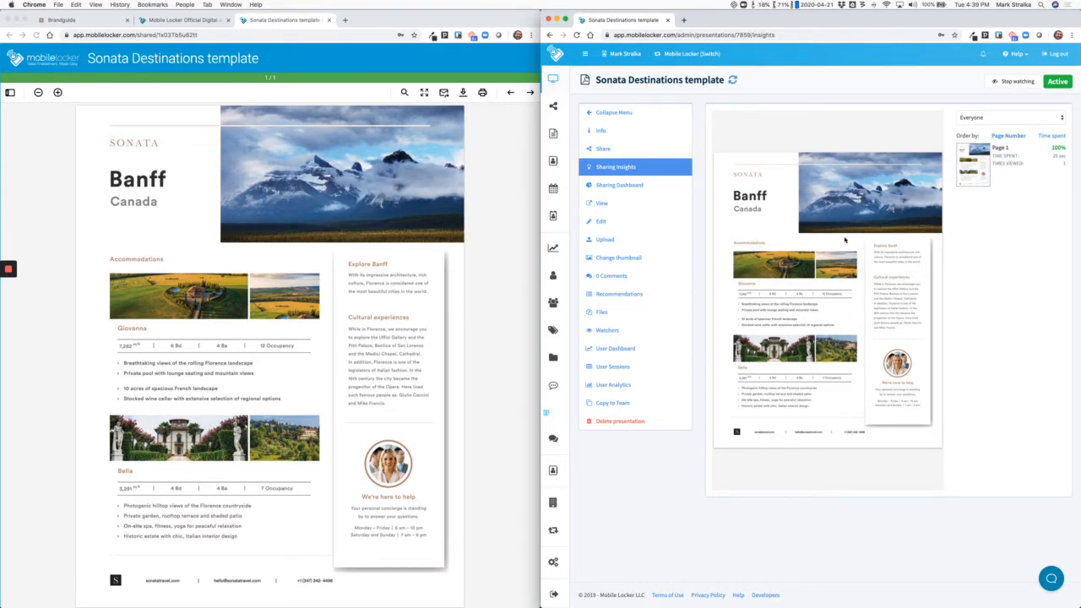
pyautogui.moveTo(858, 234)
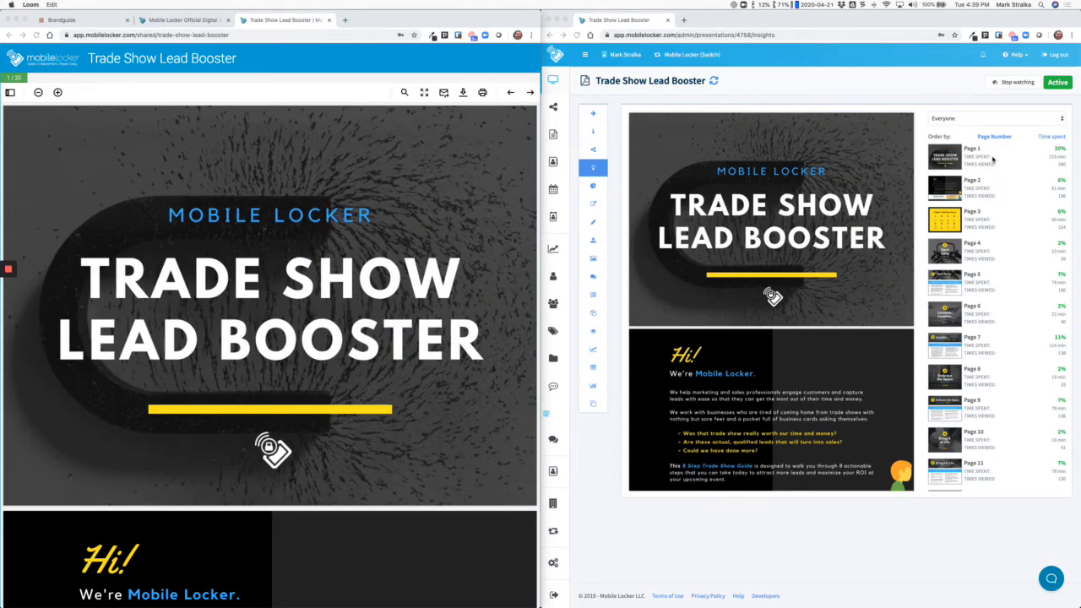
pyautogui.moveTo(990, 305)
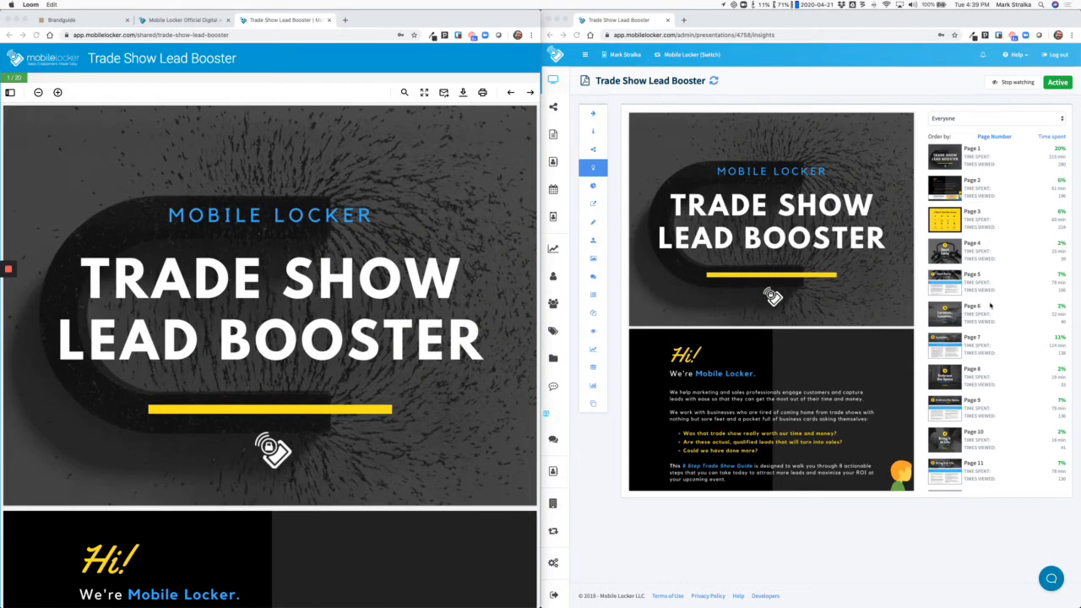
# Scroll through the Trade Show Lead Booster per-page time statistics for everyone
pyautogui.scroll(-3)
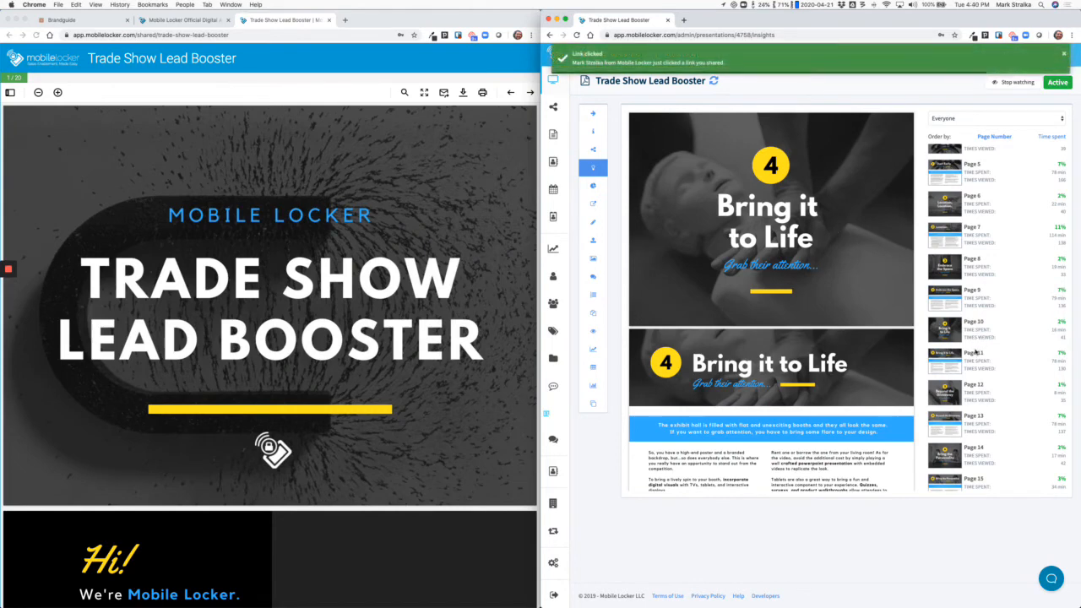
pyautogui.scroll(-3)
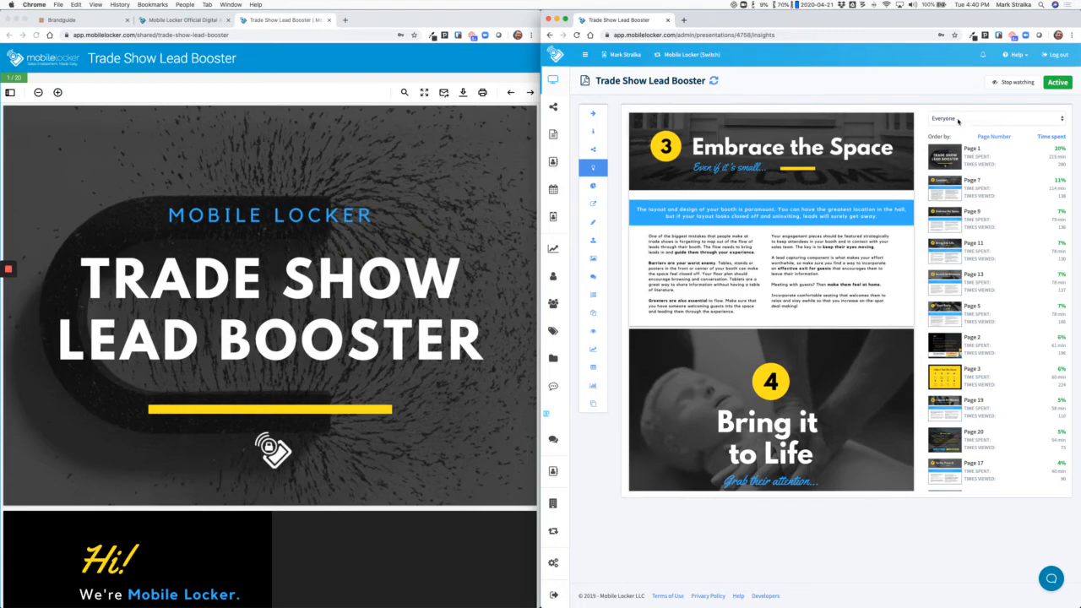
# Narrow Trade Show Lead Booster insights to Only identified visitors and pick one visitor's email
pyautogui.click(995, 119)
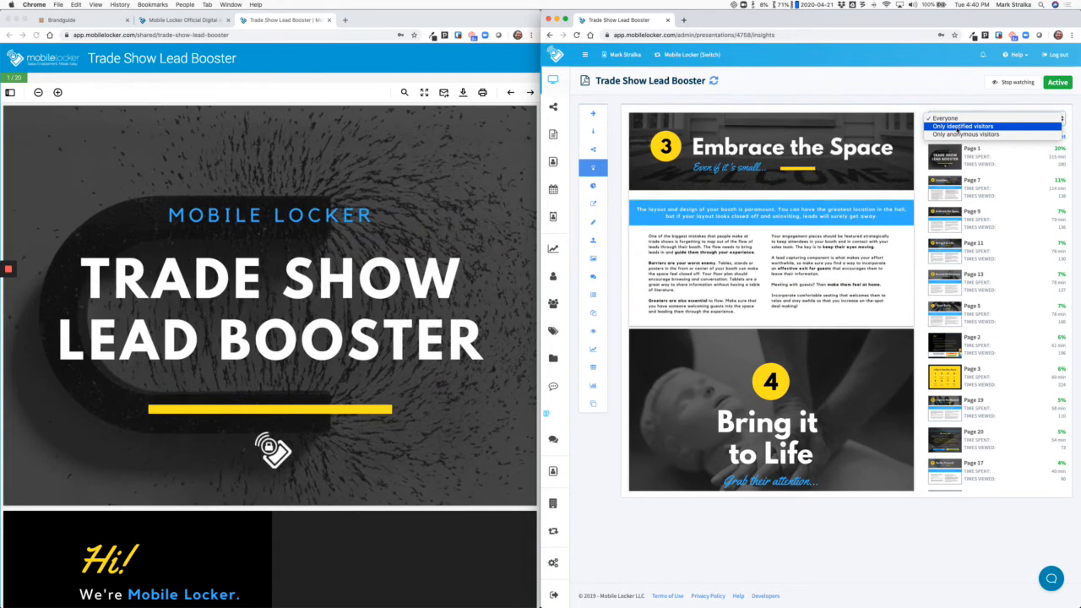
pyautogui.moveTo(966, 136)
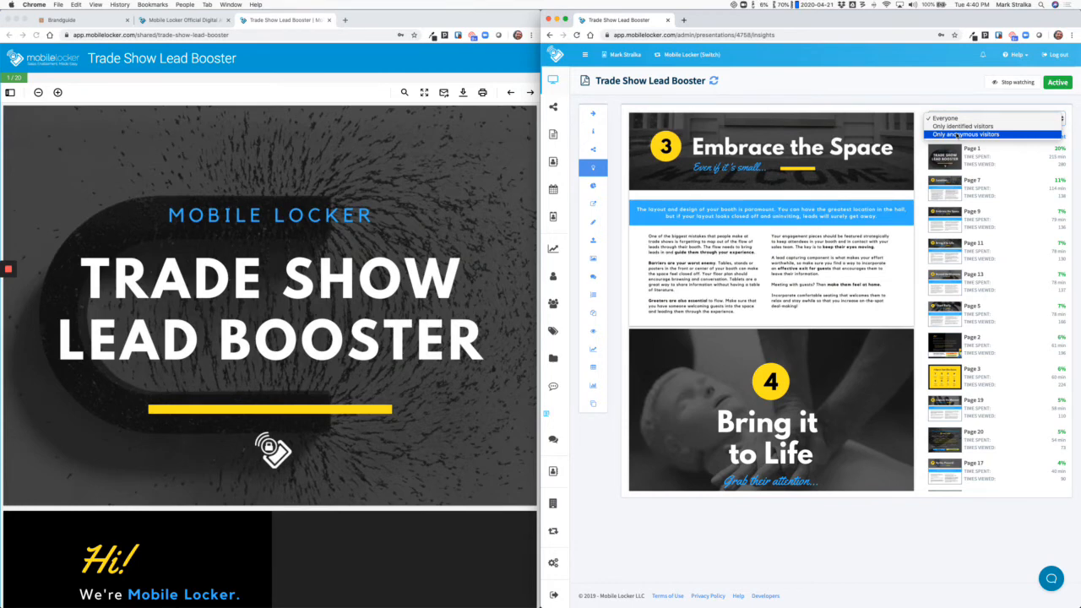
pyautogui.click(959, 125)
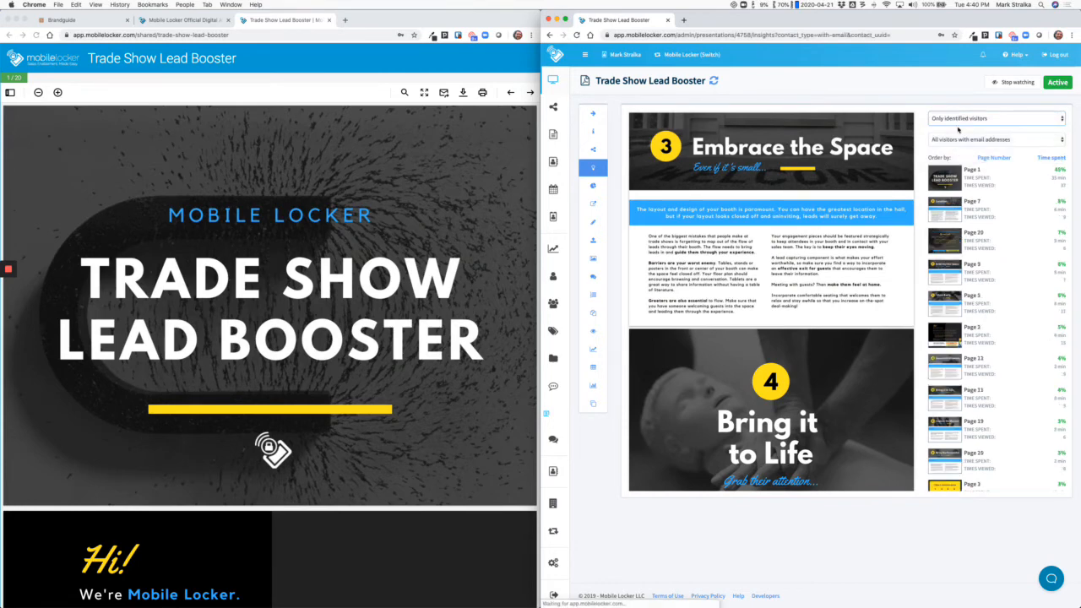
pyautogui.click(995, 139)
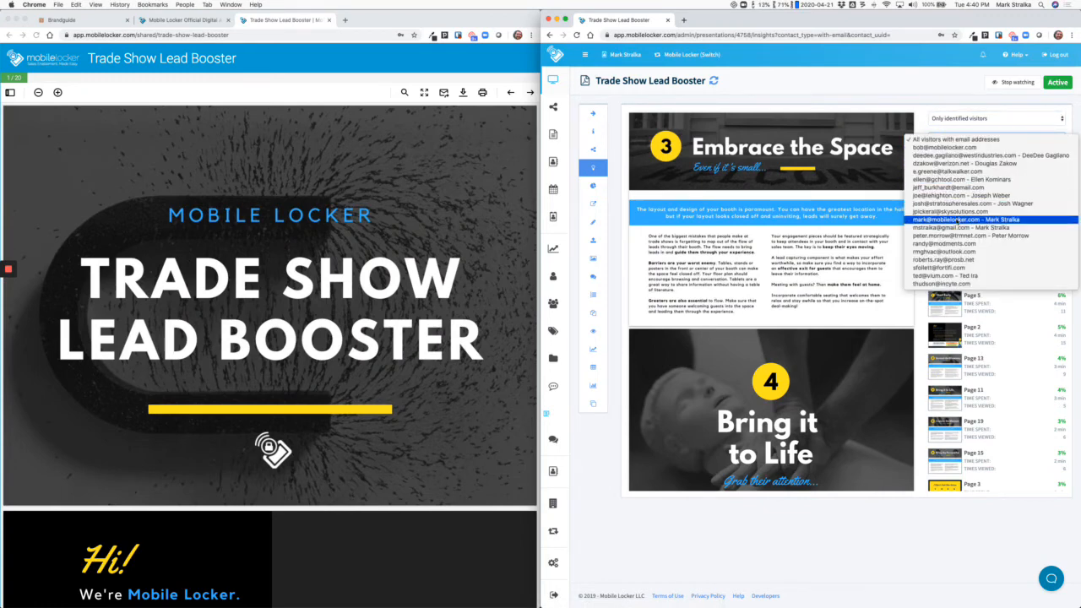
pyautogui.click(962, 220)
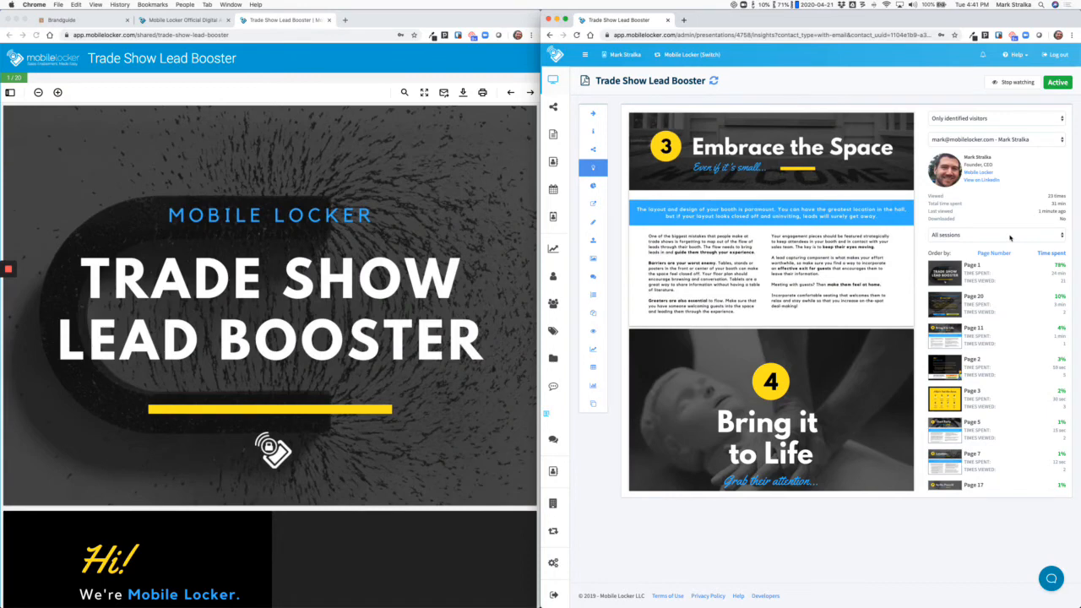
# Narrow the visitor's insights to a single session date from the All sessions list
pyautogui.click(996, 235)
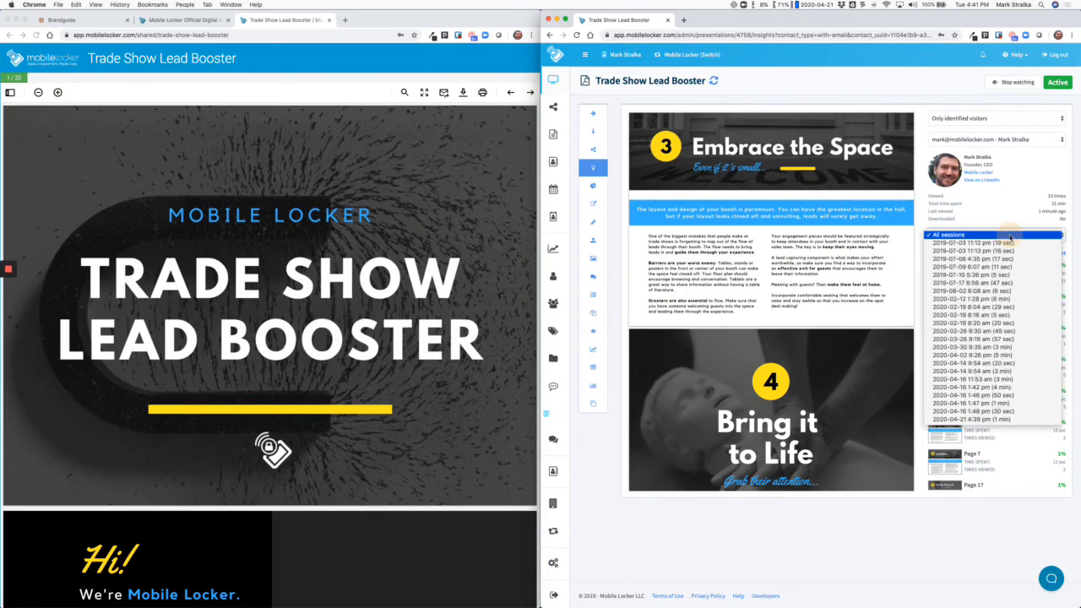
pyautogui.click(971, 299)
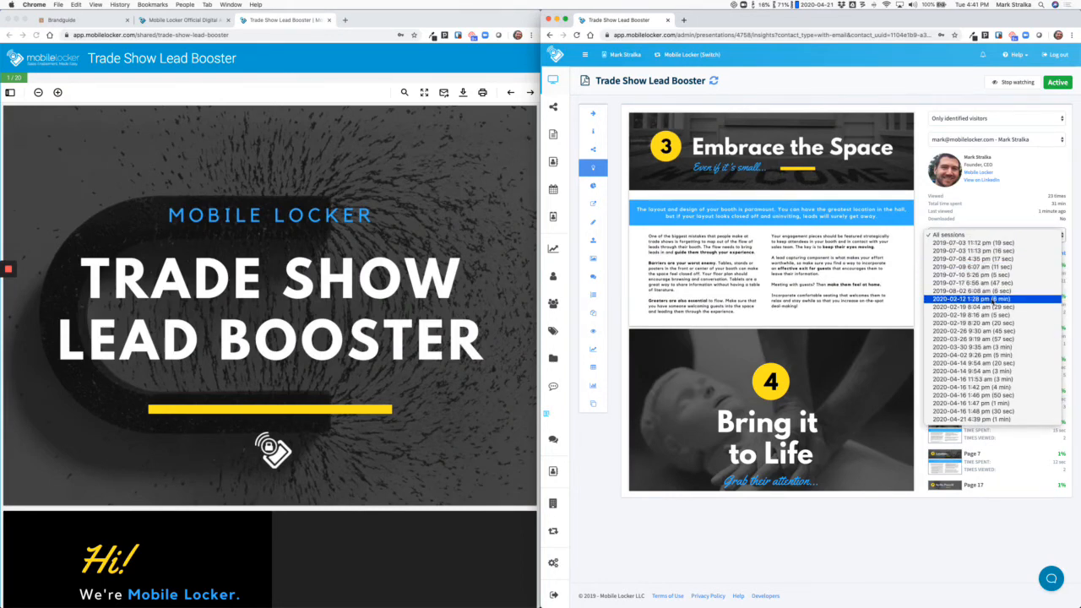
pyautogui.click(971, 299)
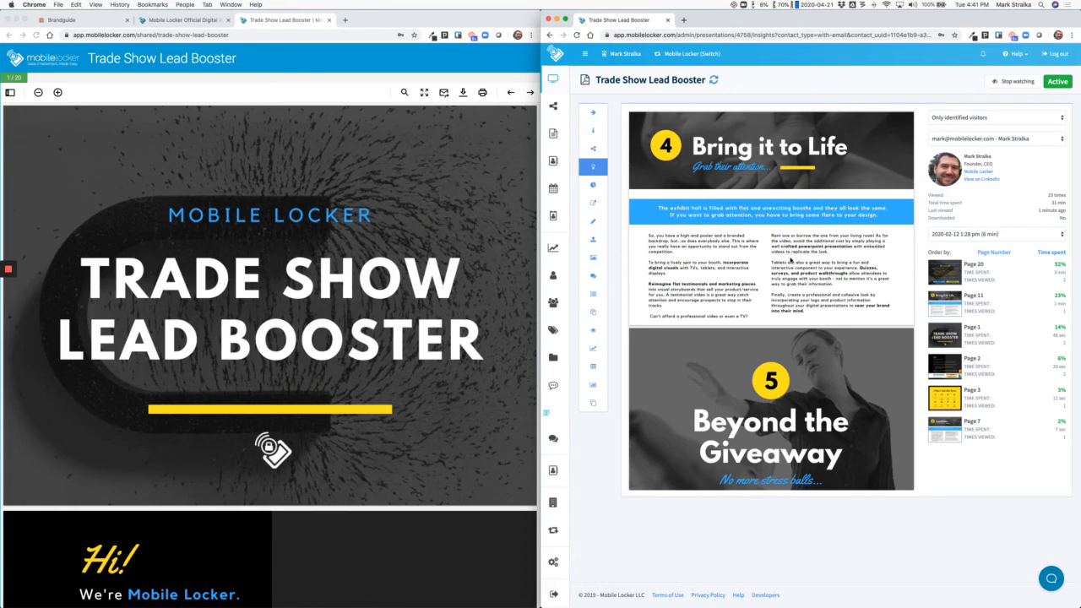
pyautogui.moveTo(791, 260)
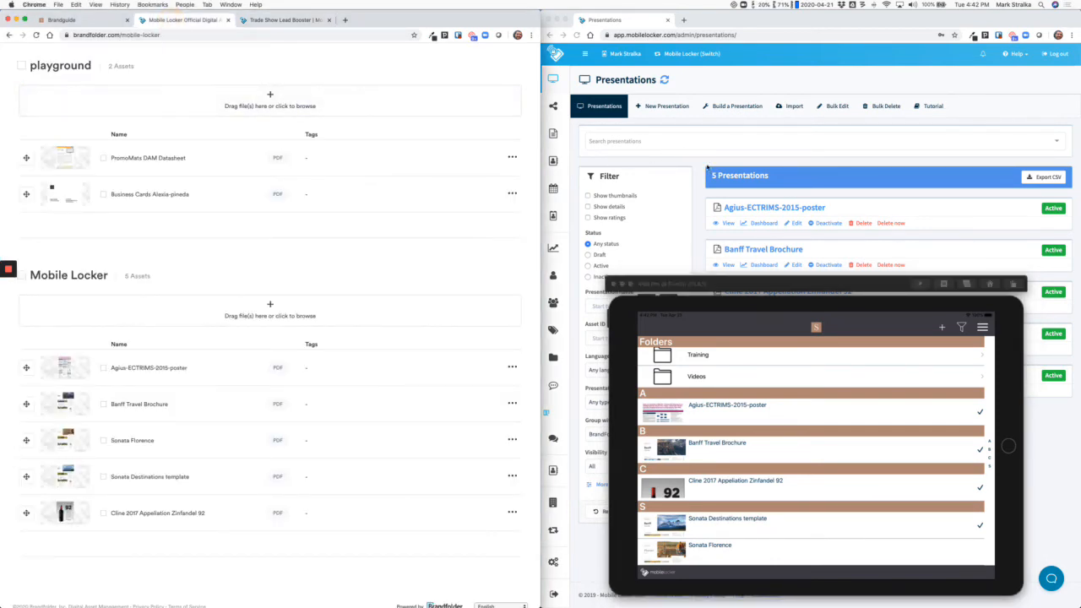
pyautogui.moveTo(696, 176)
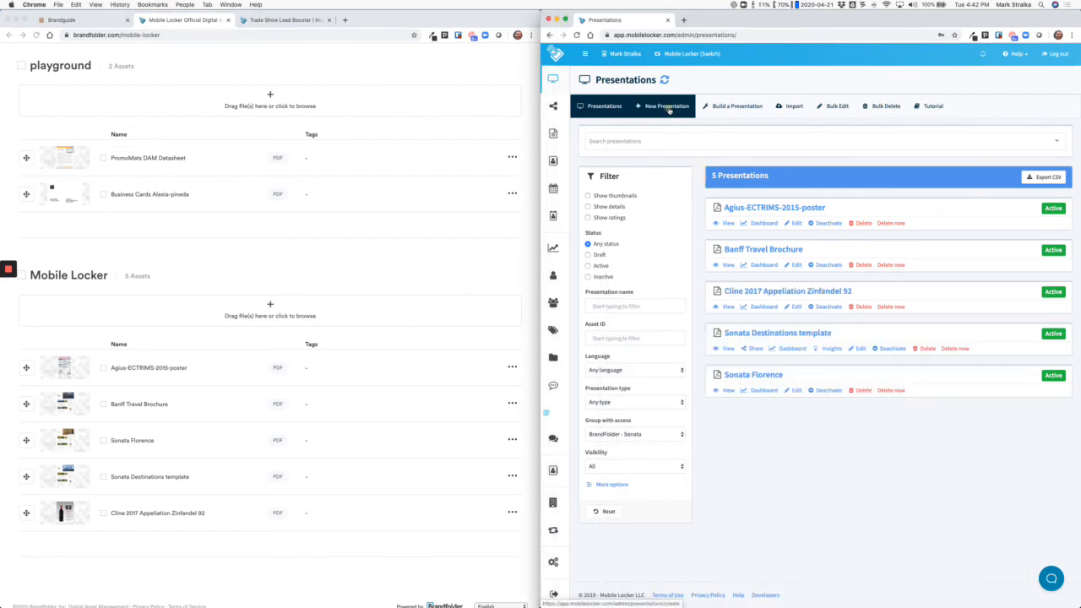
# Review the New Presentation format options, then cancel back to the five-presentation list
pyautogui.click(665, 105)
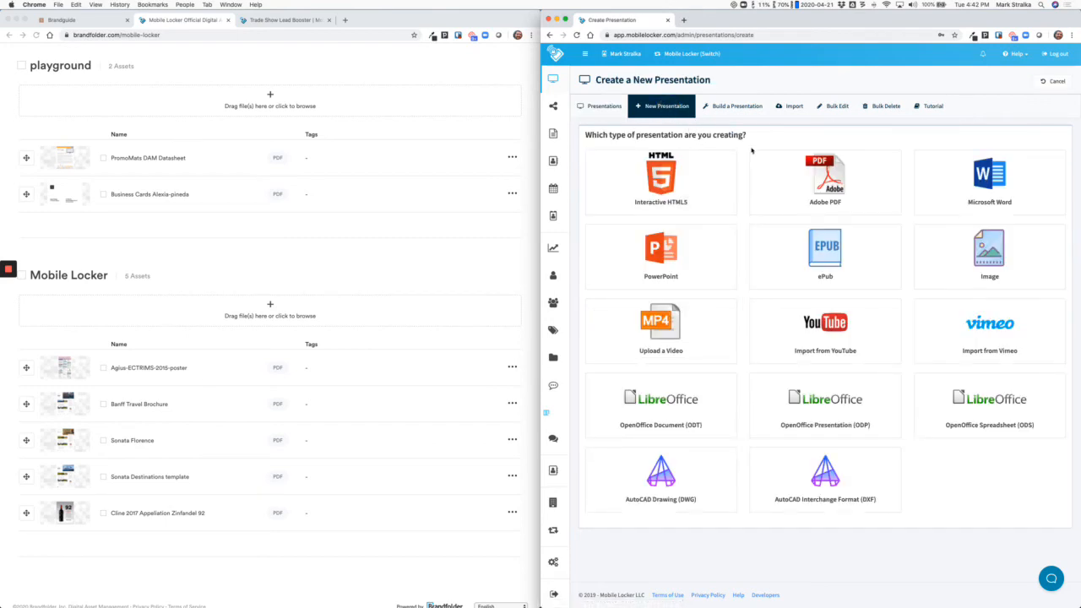
pyautogui.moveTo(661, 257)
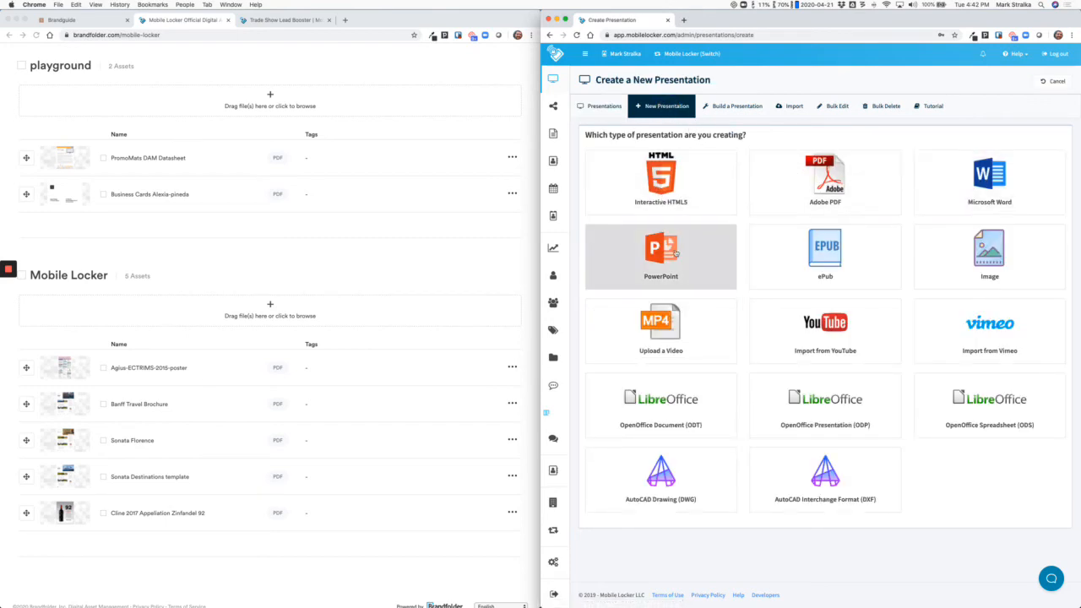
pyautogui.moveTo(746, 144)
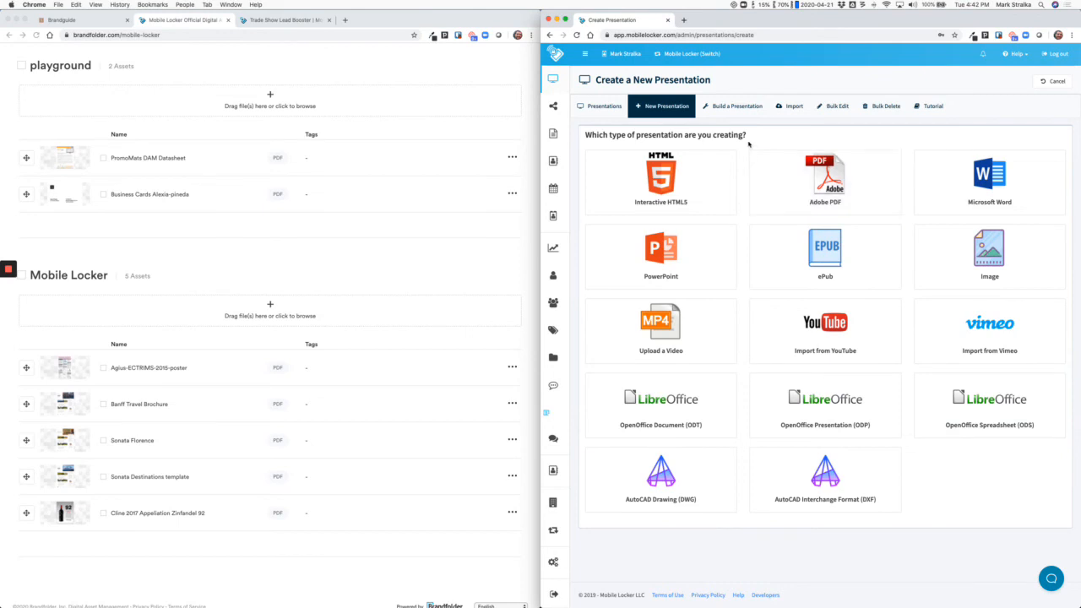
pyautogui.click(604, 104)
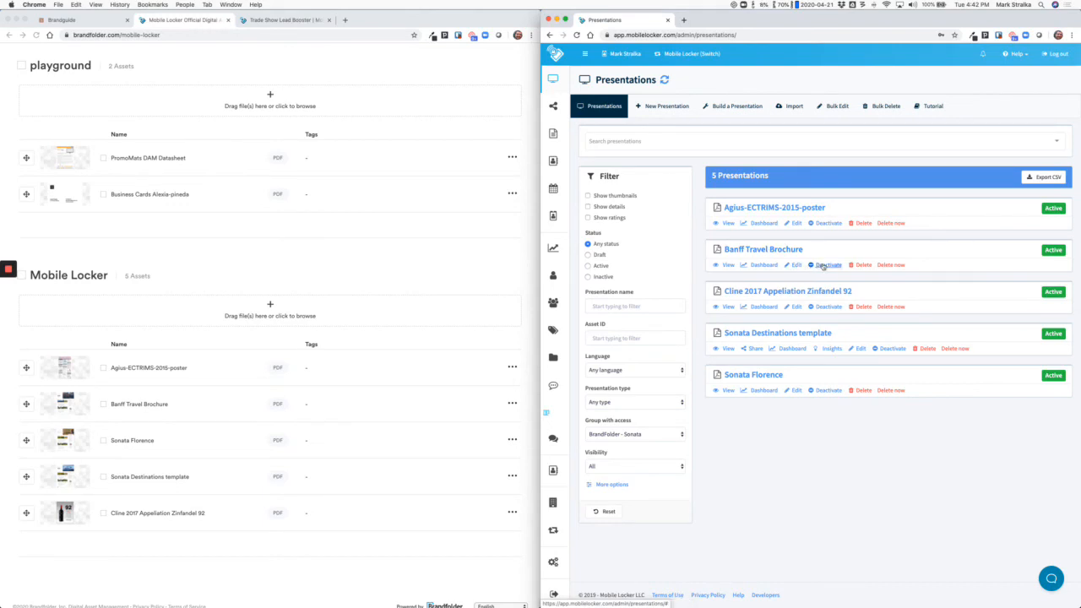
# Deactivate Banff Travel Brochure with confirmation, check the iPad app, then activate it again
pyautogui.click(827, 263)
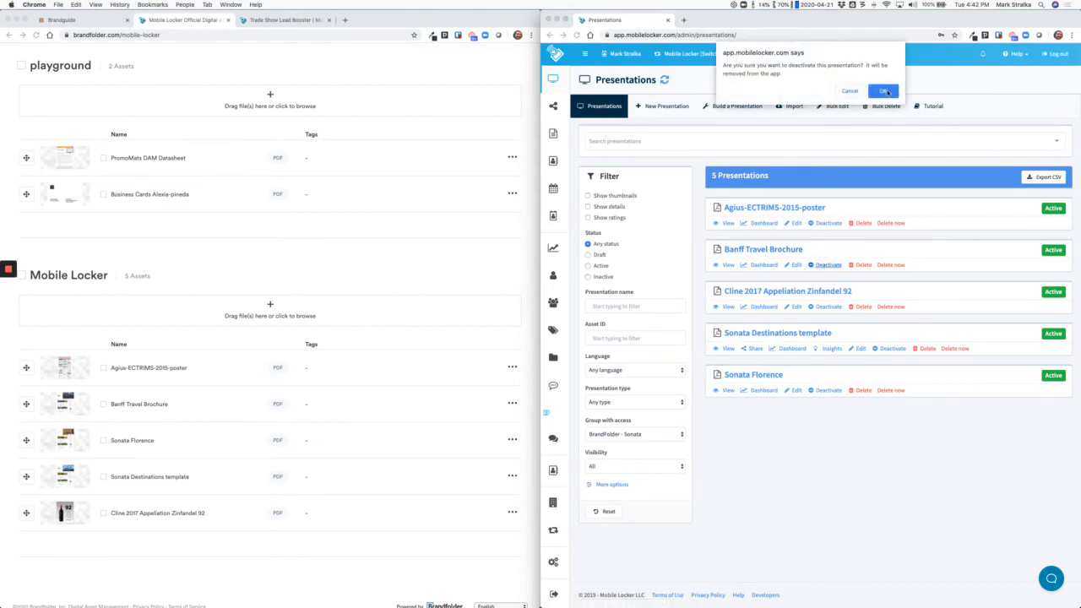
pyautogui.click(884, 91)
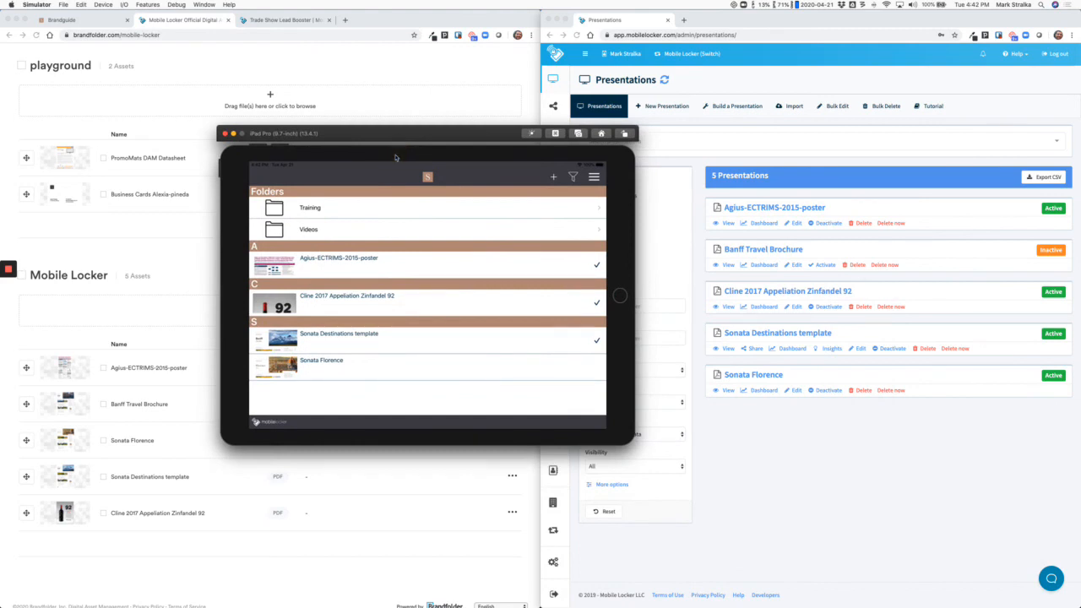
pyautogui.moveTo(496, 165)
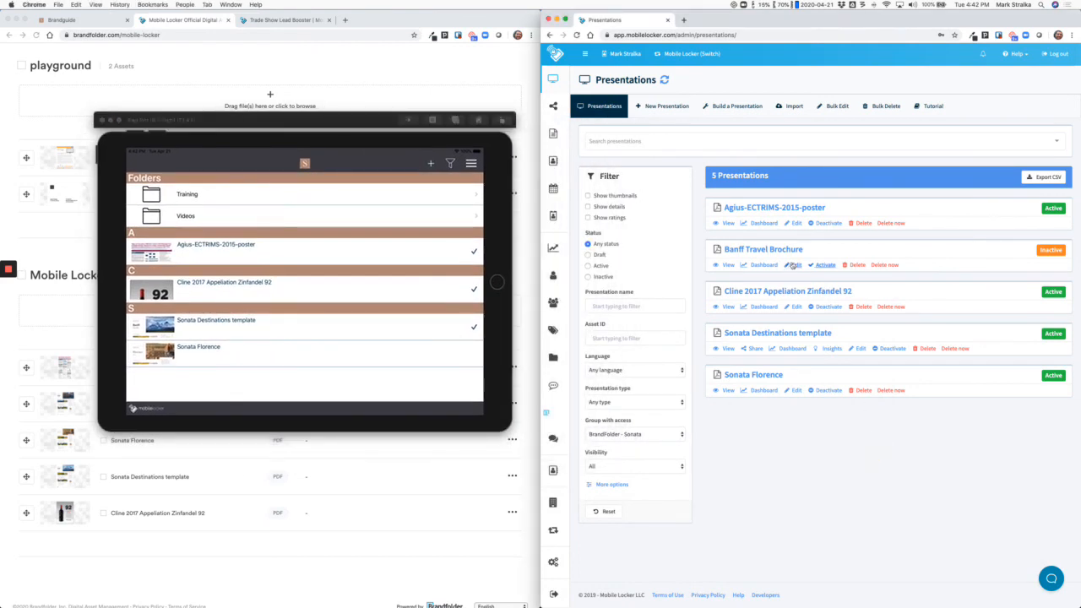
pyautogui.click(825, 264)
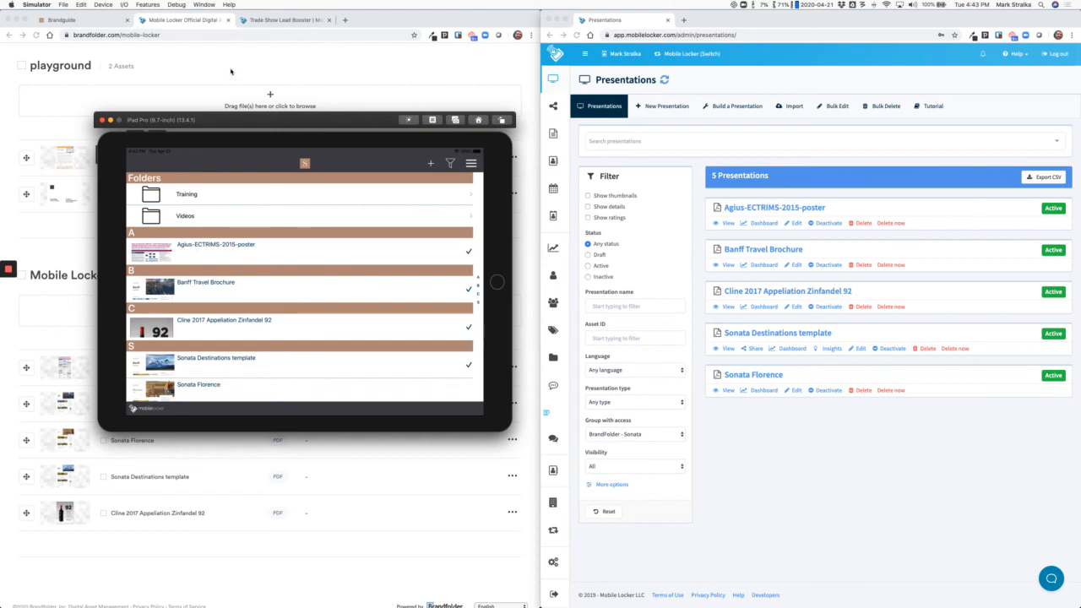
pyautogui.moveTo(189, 85)
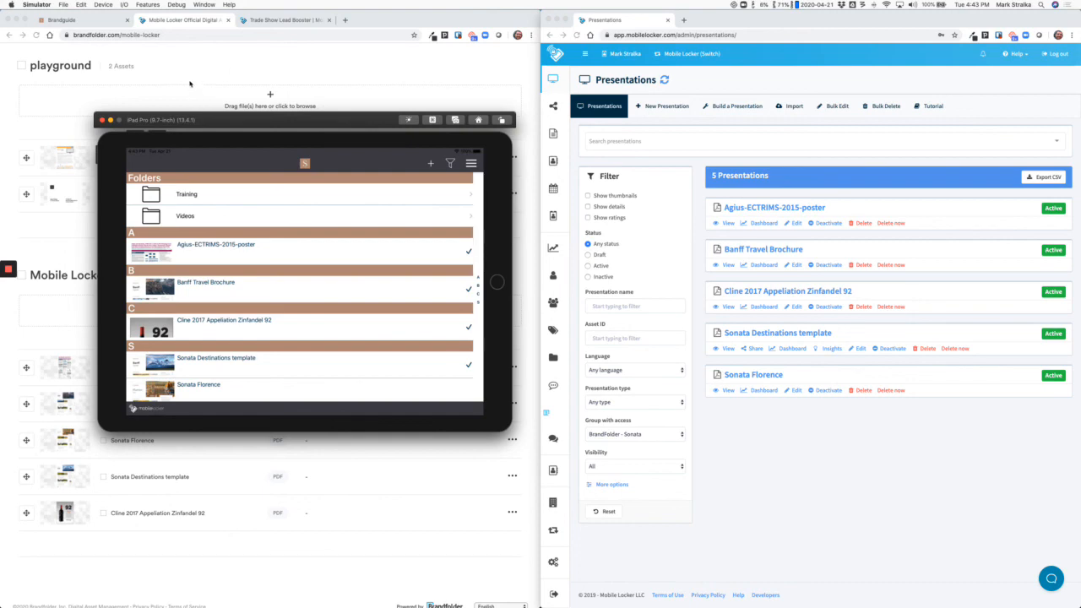